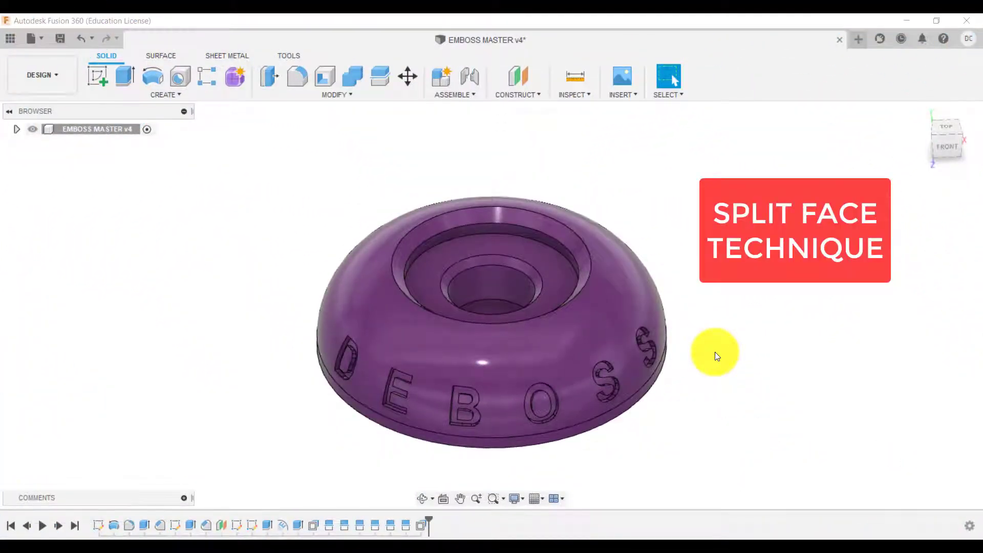
{"action": "mouse_move", "coordinate": [746, 326]}
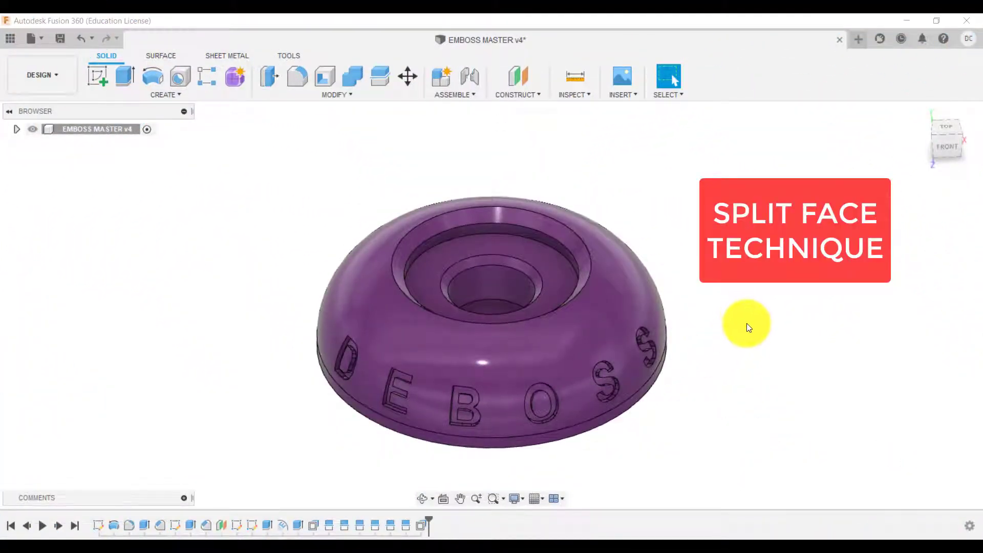
- Create a new blank design after reviewing the EMBOSS MASTER's first profile sketch
{"action": "left_click_drag", "start_coordinate": [746, 326], "coordinate": [376, 229]}
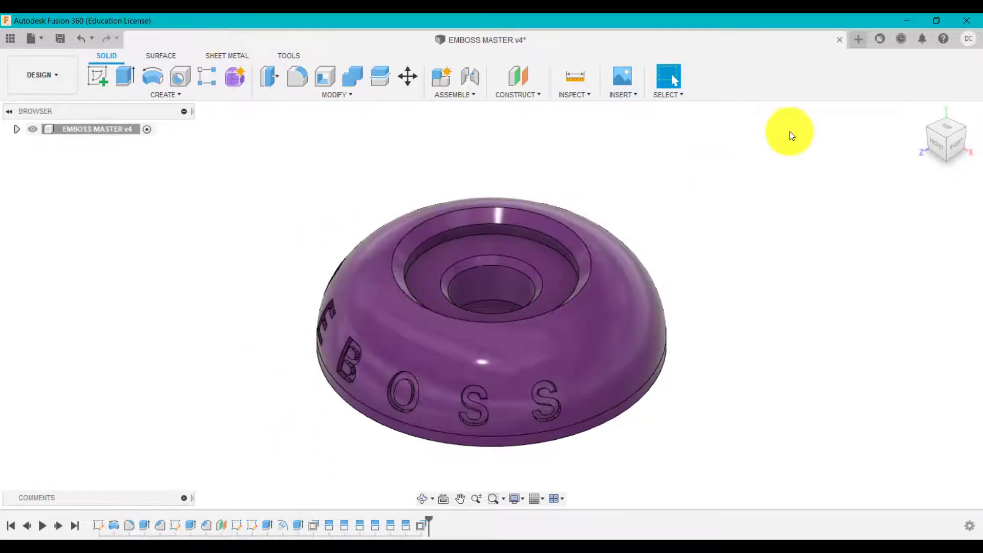
{"action": "left_click", "coordinate": [858, 40]}
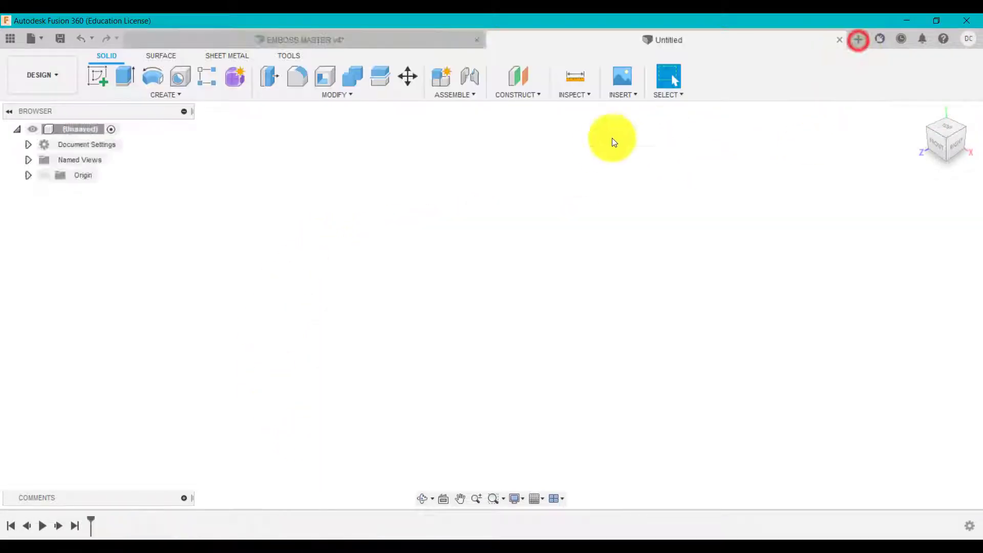
{"action": "left_click", "coordinate": [304, 40]}
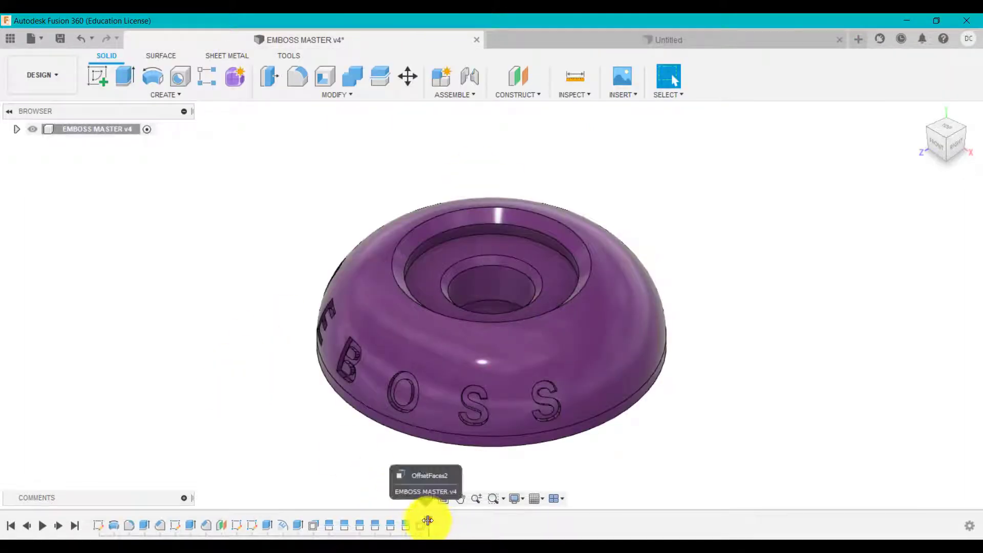
{"action": "left_click", "coordinate": [98, 525]}
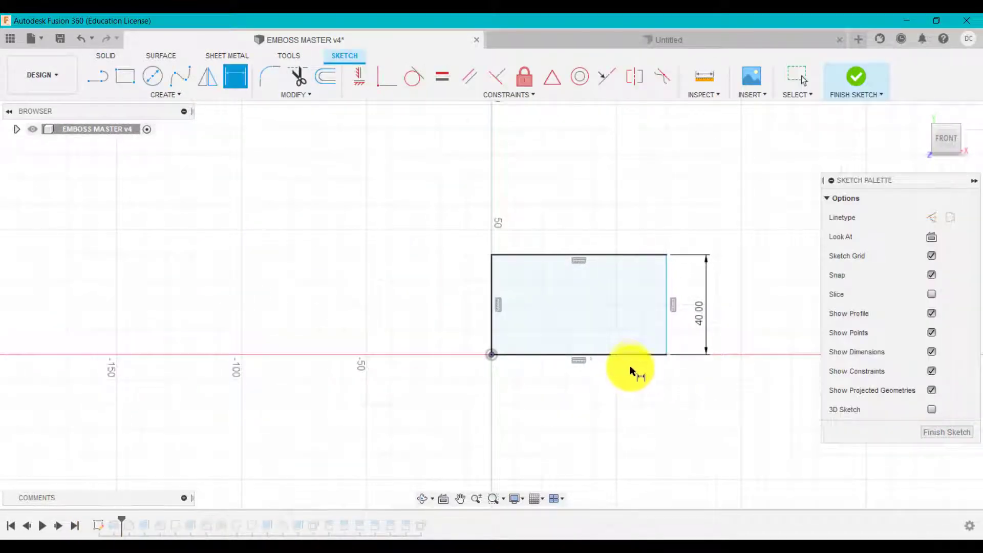
{"action": "left_click", "coordinate": [616, 383]}
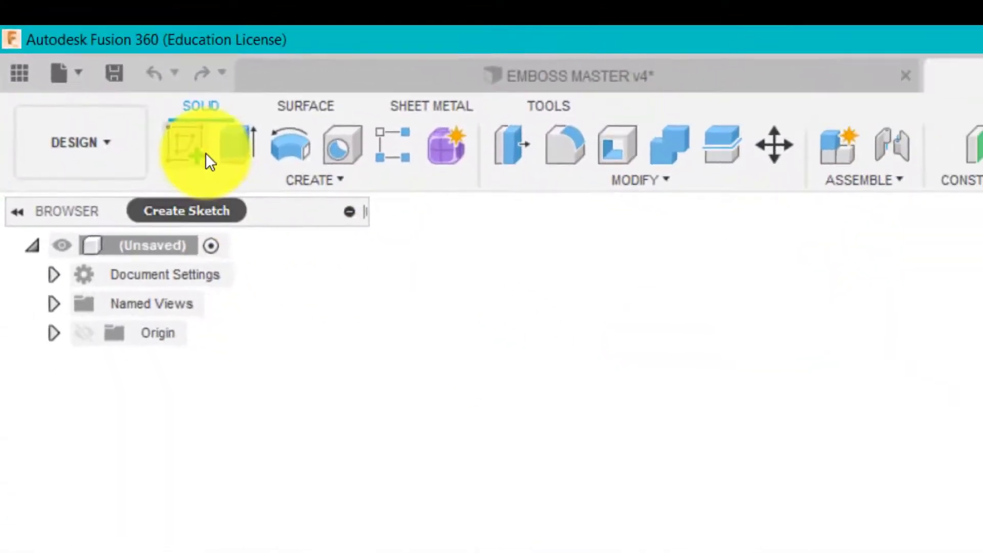
- Sketch the profile in the new design and revolve it into a solid
{"action": "left_click", "coordinate": [204, 145]}
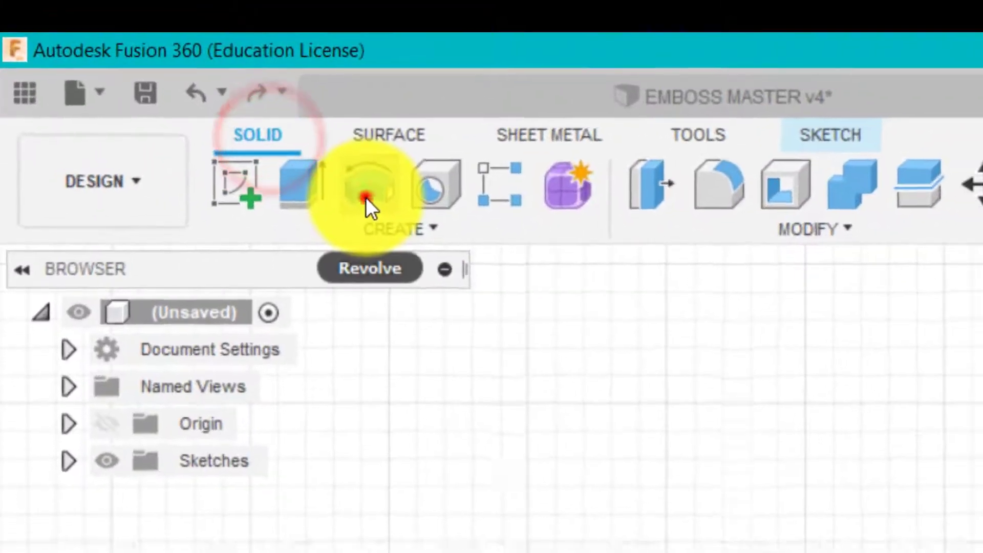
{"action": "left_click", "coordinate": [366, 198]}
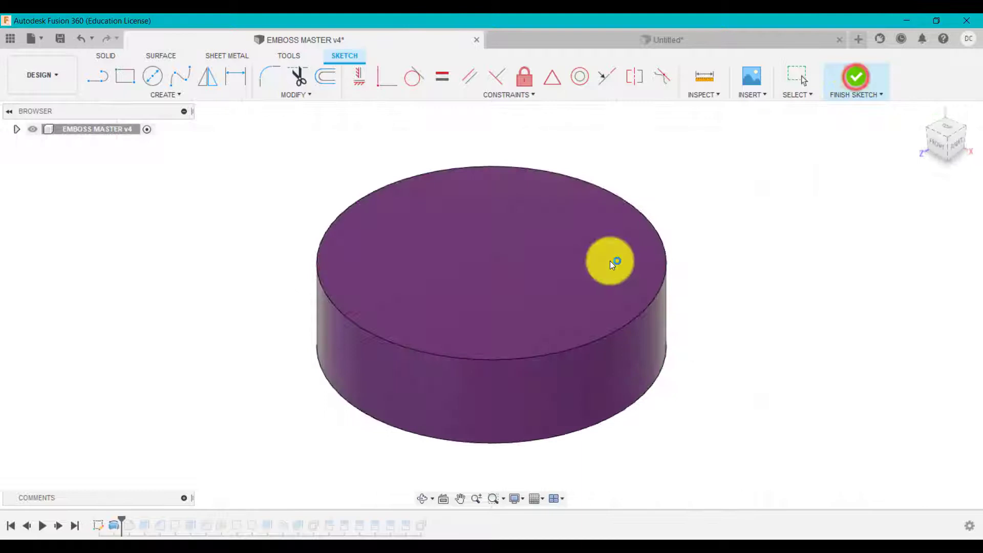
- Review the master's 35 mm fillet and 10 mm Extrude1 pocket cut settings
{"action": "left_click", "coordinate": [855, 77]}
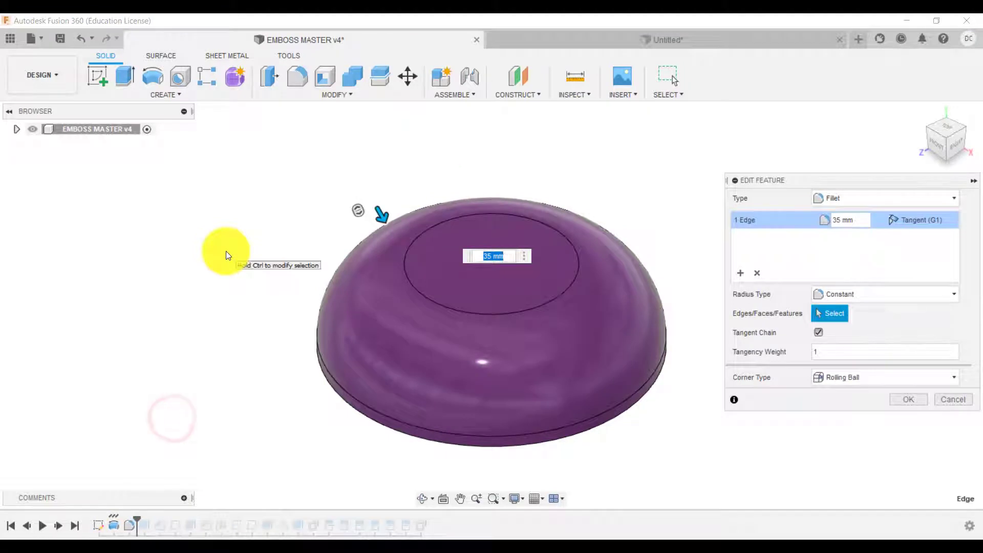
{"action": "left_click", "coordinate": [952, 399]}
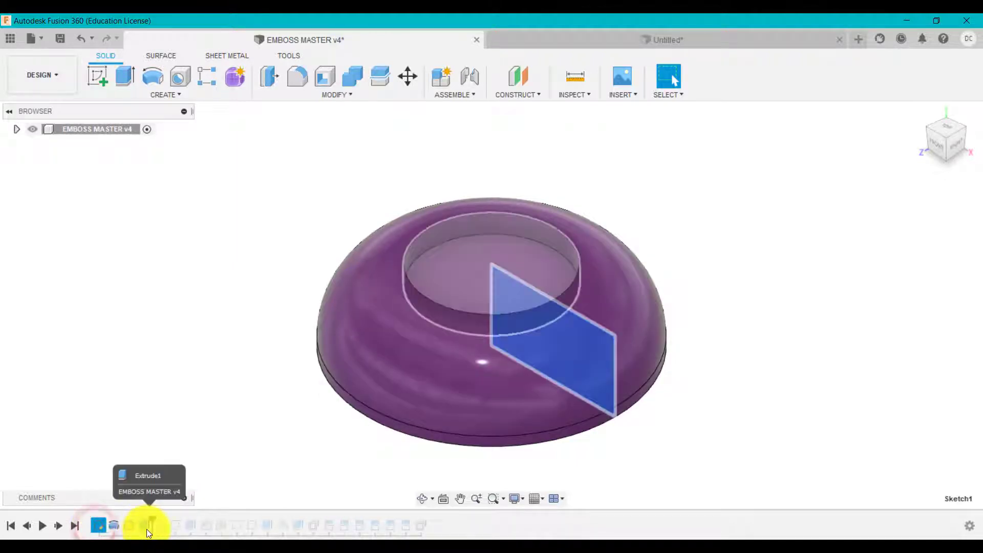
{"action": "double_click", "coordinate": [151, 526]}
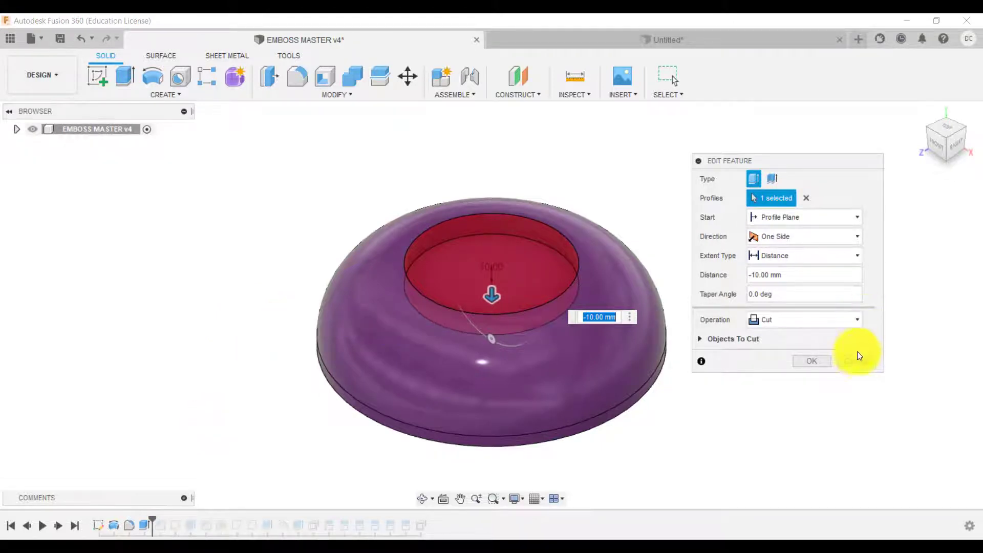
{"action": "left_click", "coordinate": [811, 360]}
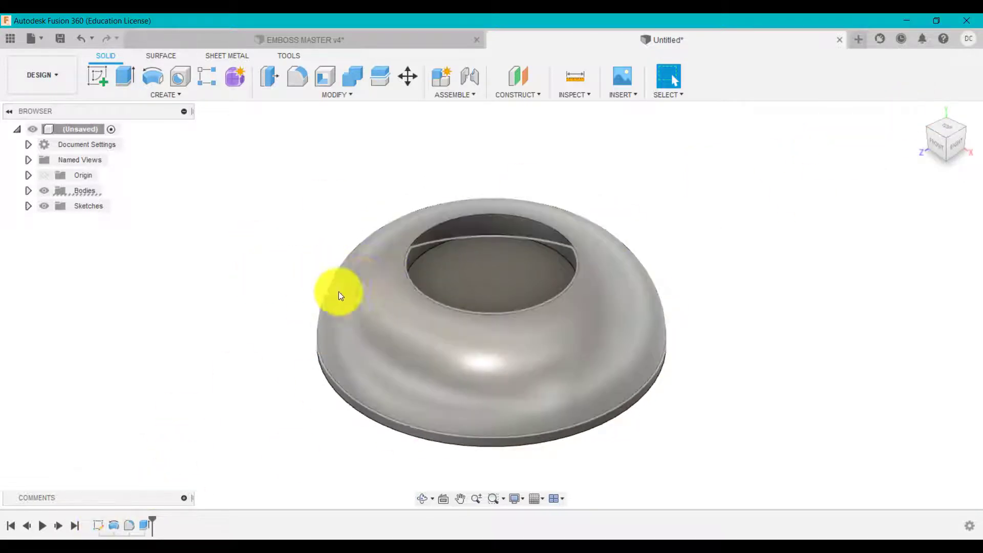
- Inspect the master's Chamfer1 settings, then enter a 5 mm pocket-edge chamfer distance
{"action": "left_click_drag", "start_coordinate": [342, 295], "coordinate": [511, 295]}
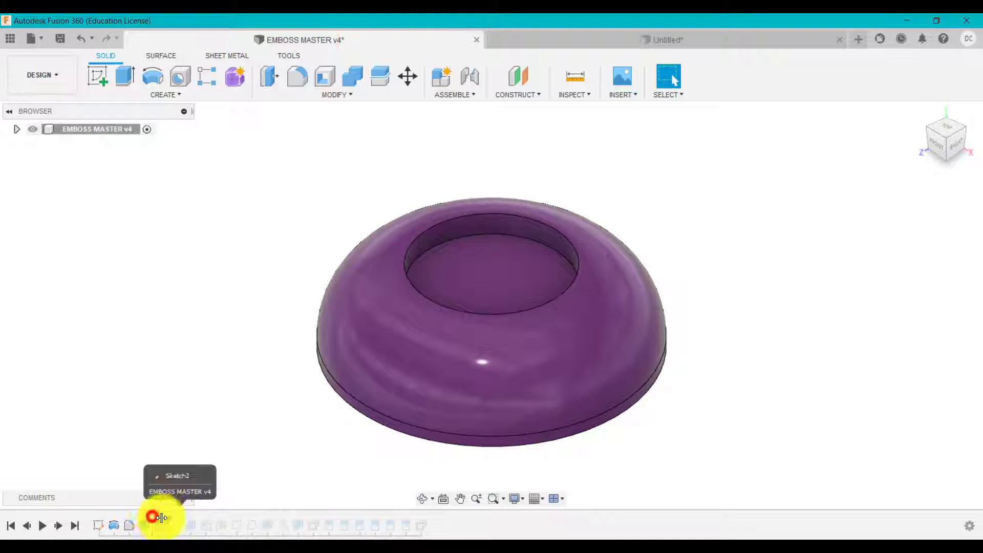
{"action": "right_click", "coordinate": [144, 525]}
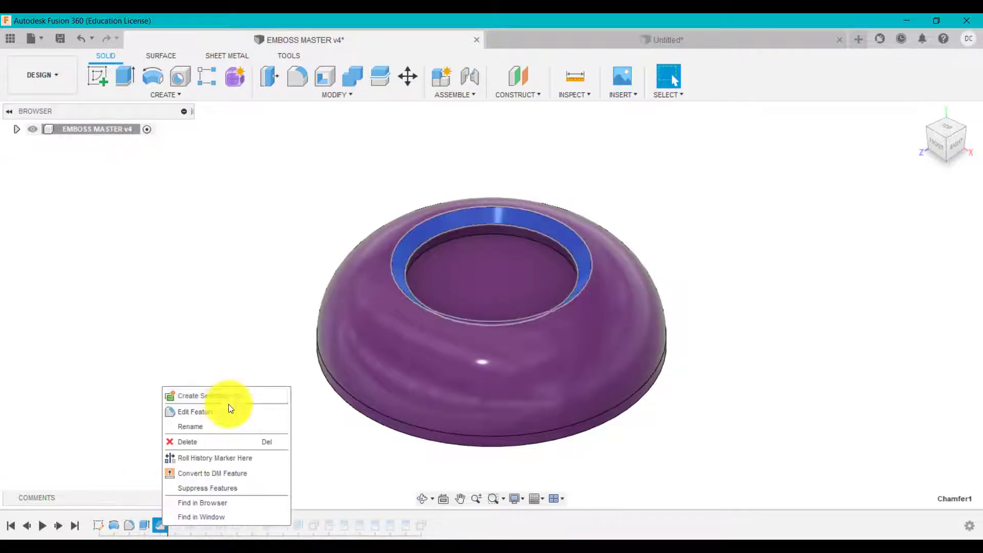
{"action": "left_click", "coordinate": [195, 412]}
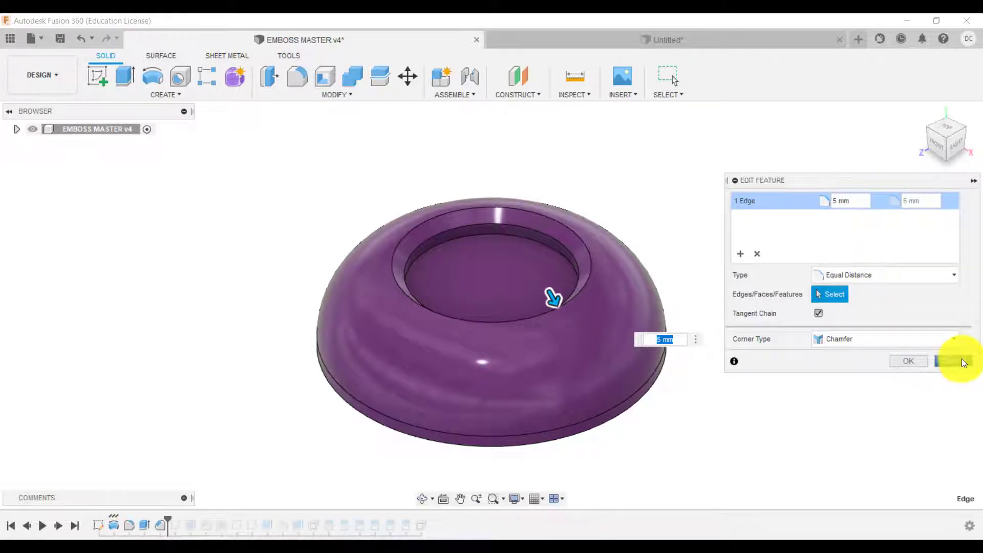
{"action": "left_click", "coordinate": [949, 360]}
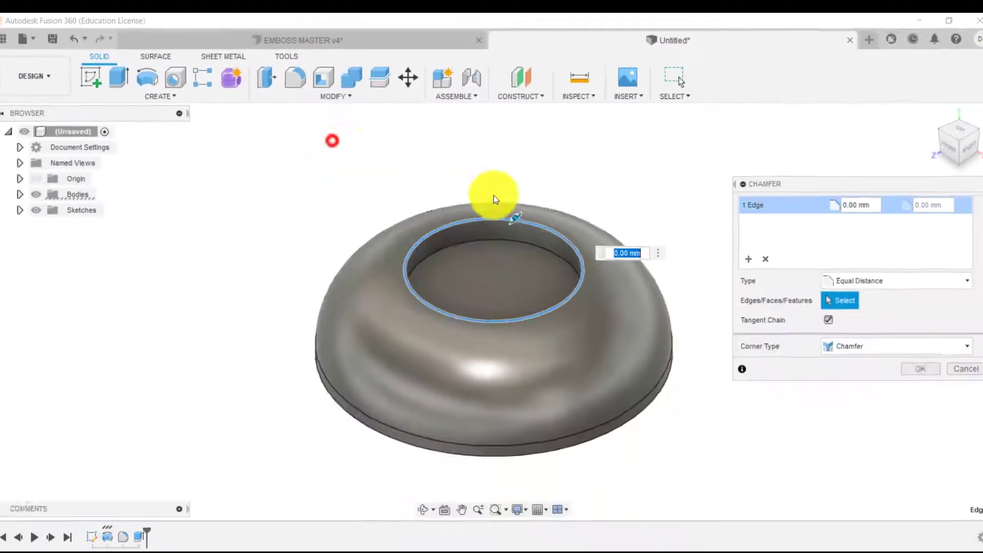
{"action": "type", "text": "5"}
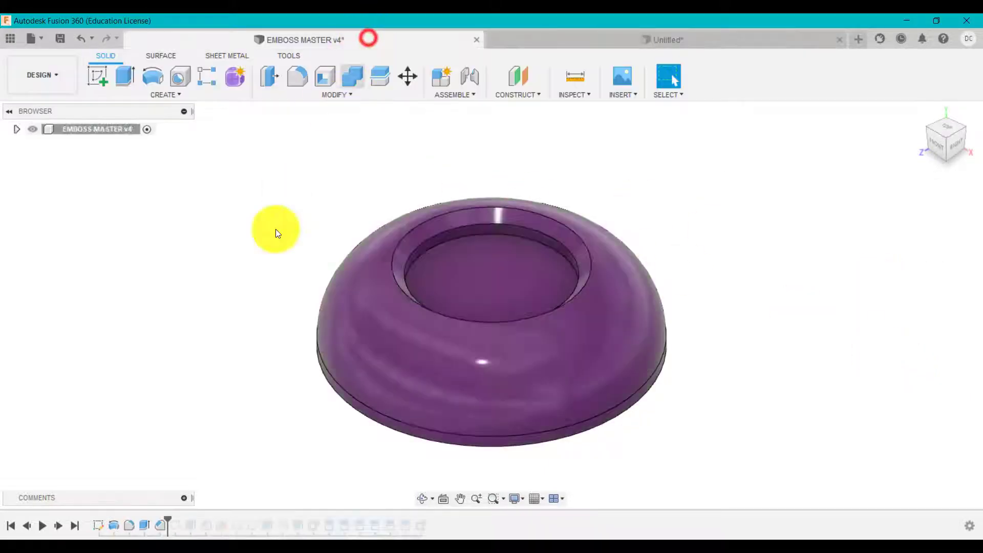
- Review the master's Ø35 hole sketch and Extrude2 cut, then begin a center-hole sketch
{"action": "left_click", "coordinate": [182, 525]}
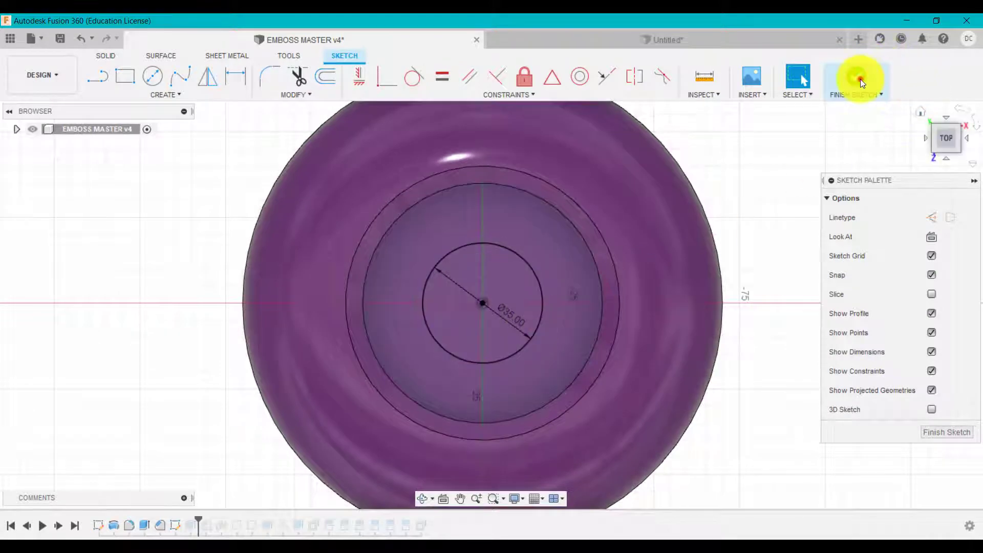
{"action": "left_click", "coordinate": [860, 77]}
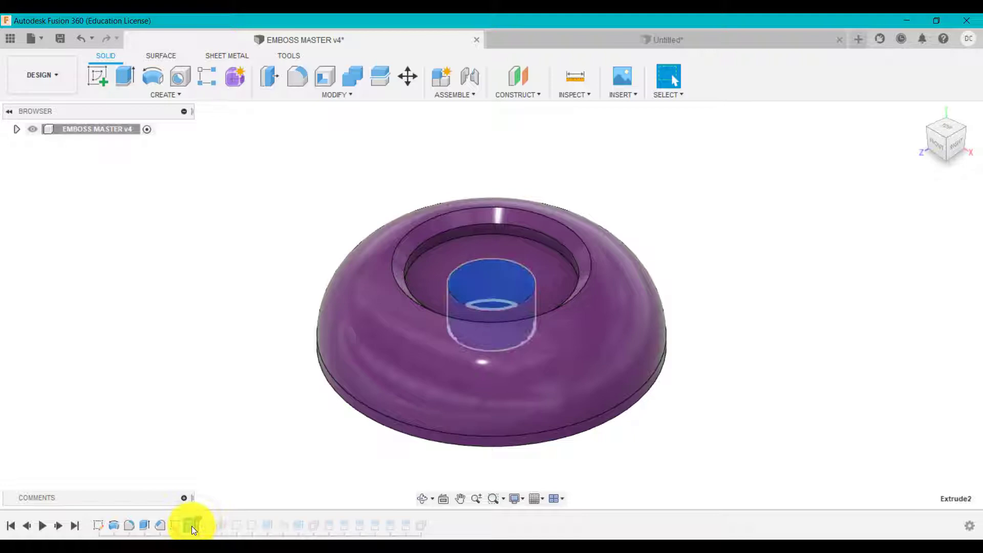
{"action": "double_click", "coordinate": [191, 530]}
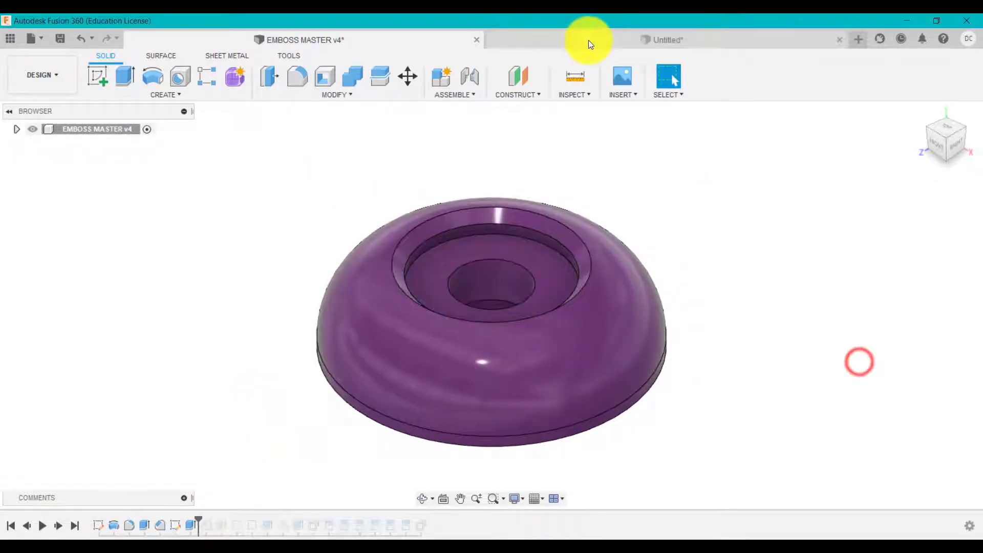
{"action": "left_click", "coordinate": [98, 76]}
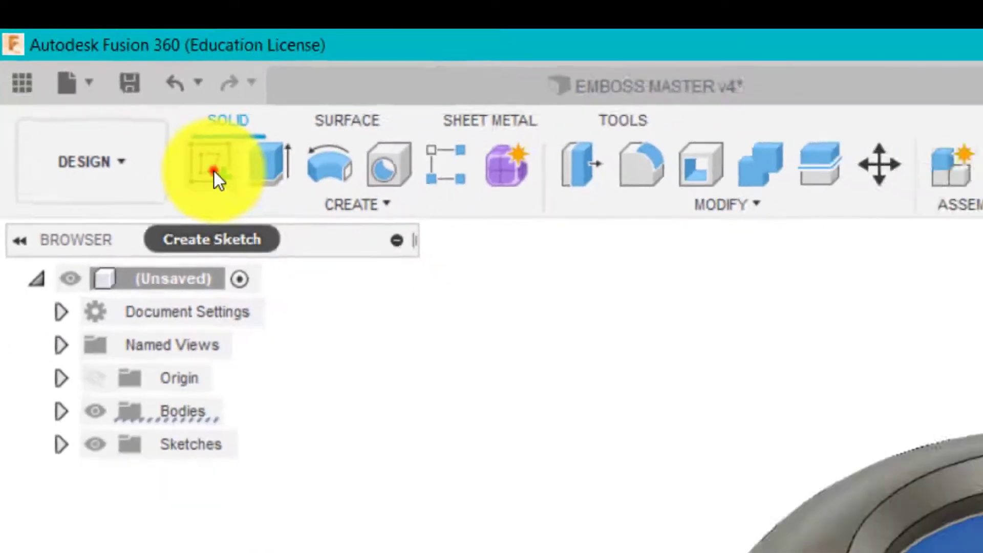
{"action": "left_click", "coordinate": [211, 164]}
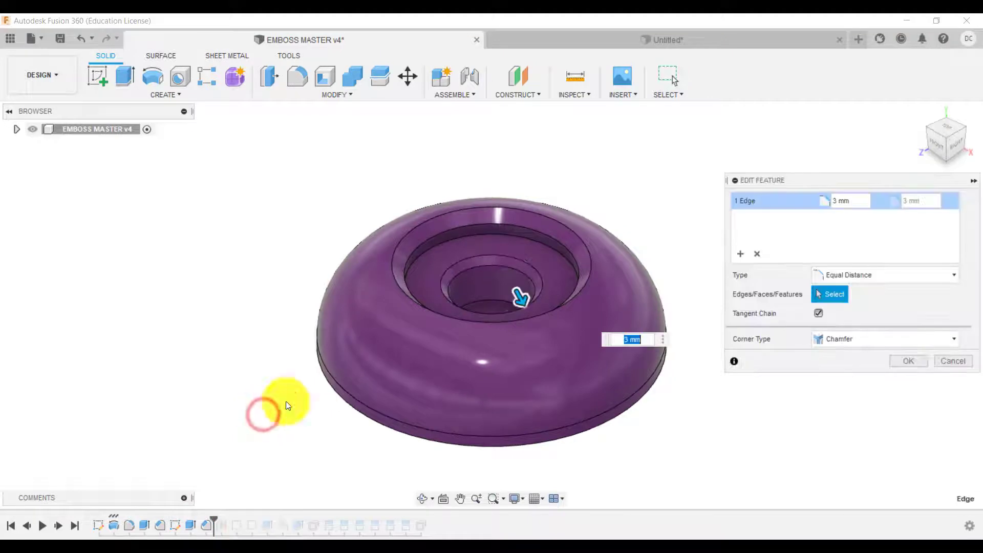
{"action": "mouse_move", "coordinate": [842, 240]}
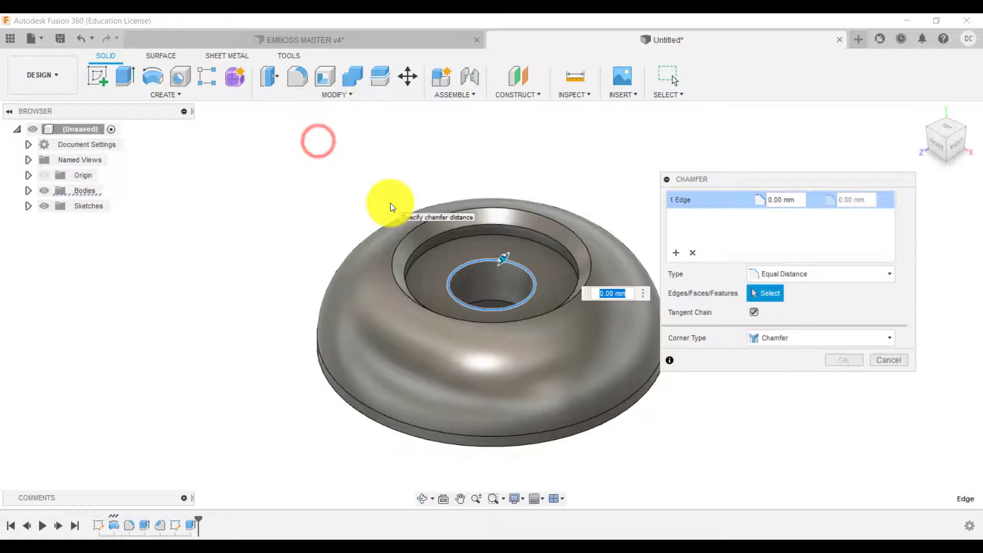
- Enter a 3 mm chamfer distance for the center hole's rim
{"action": "type", "text": "3"}
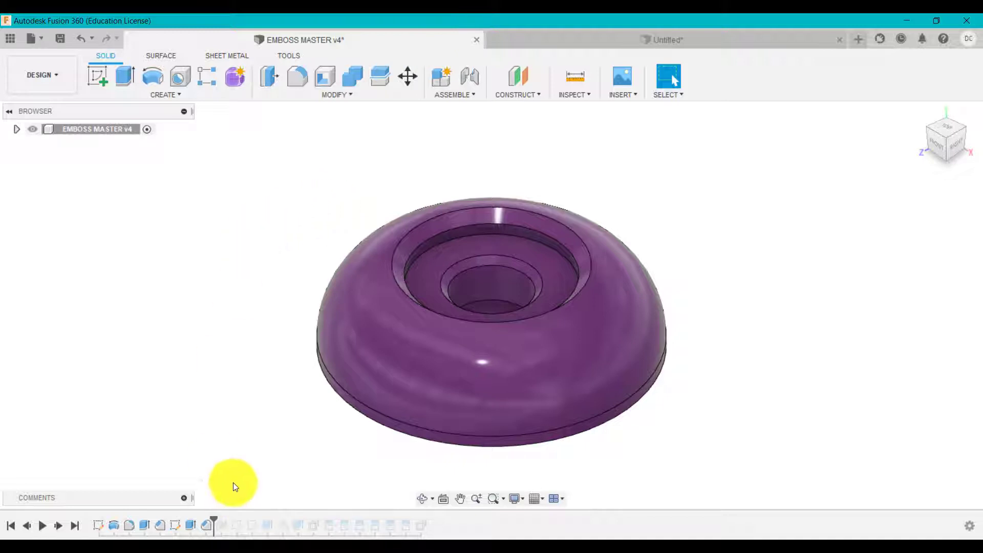
{"action": "mouse_move", "coordinate": [213, 516]}
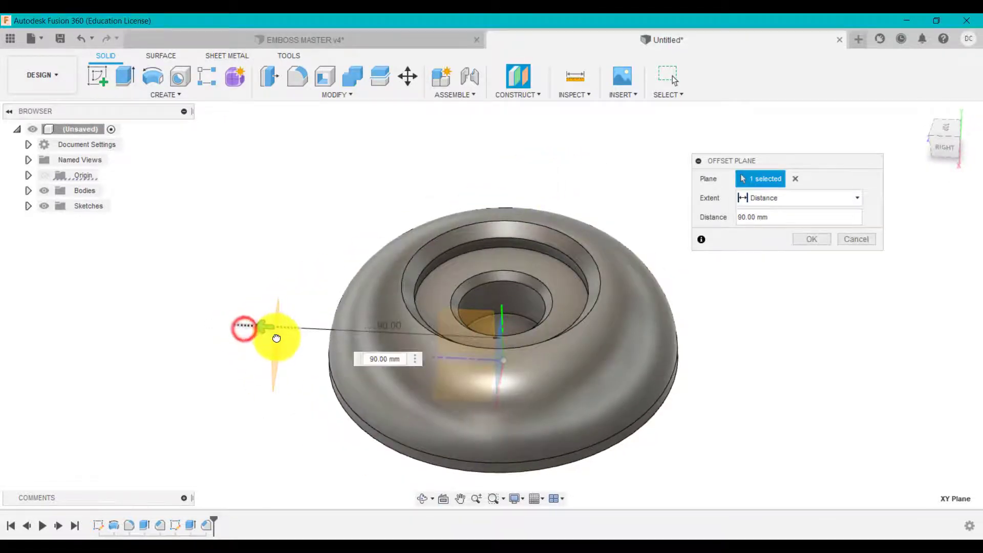
- Offset a construction plane 60 mm from the XY plane
{"action": "left_click_drag", "start_coordinate": [276, 329], "coordinate": [332, 344]}
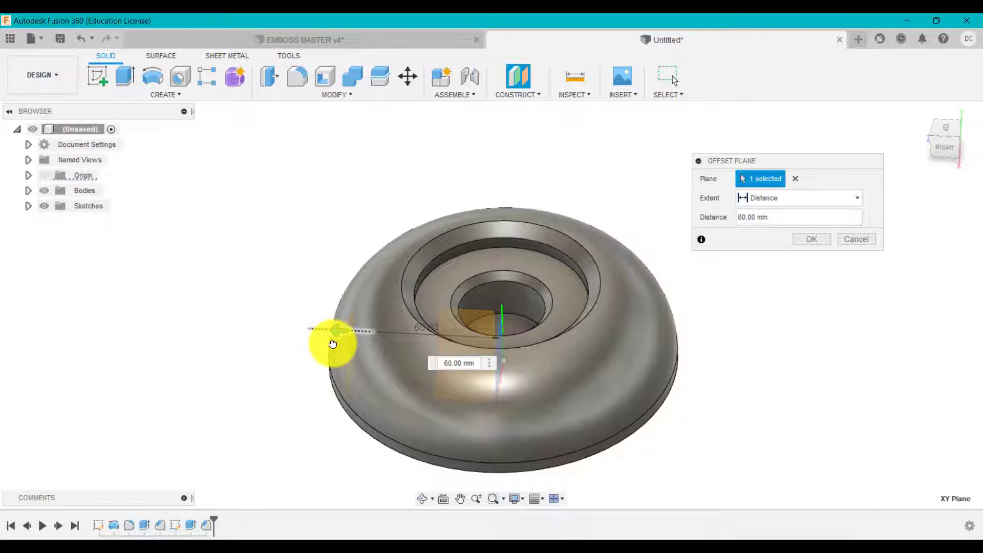
{"action": "left_click_drag", "start_coordinate": [332, 343], "coordinate": [285, 328]}
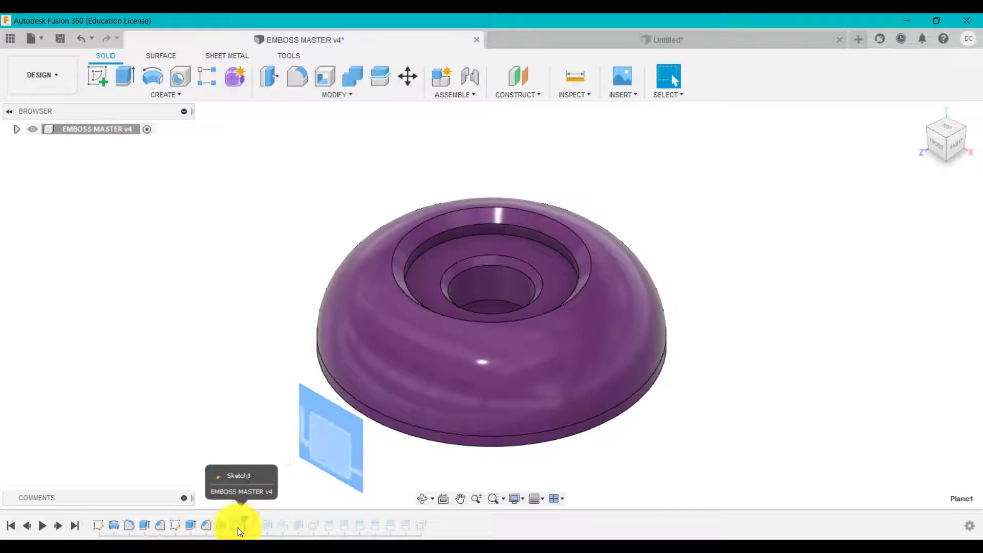
- Inspect the master's DEBOSS lettering sketch and its guide line, then exit it
{"action": "left_click", "coordinate": [238, 525]}
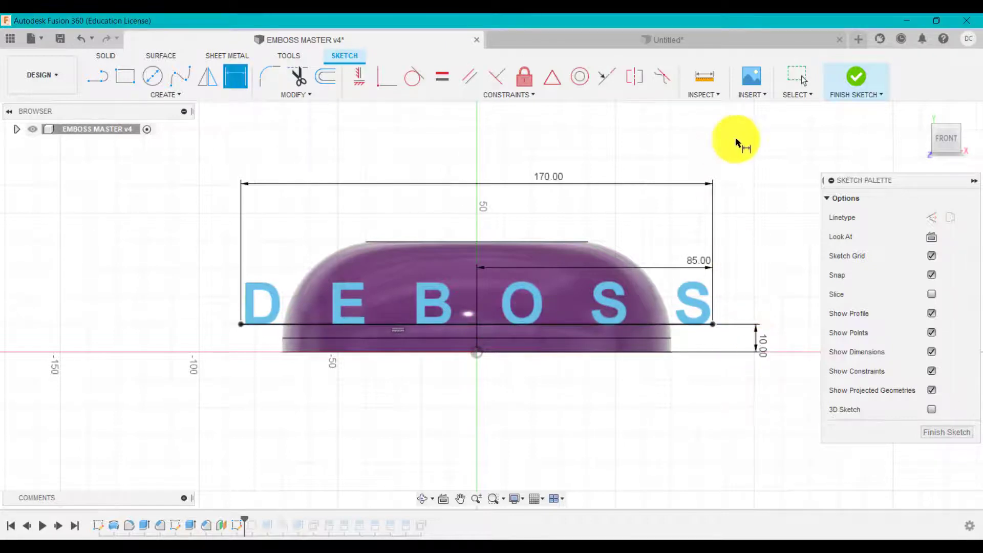
{"action": "left_click", "coordinate": [857, 76]}
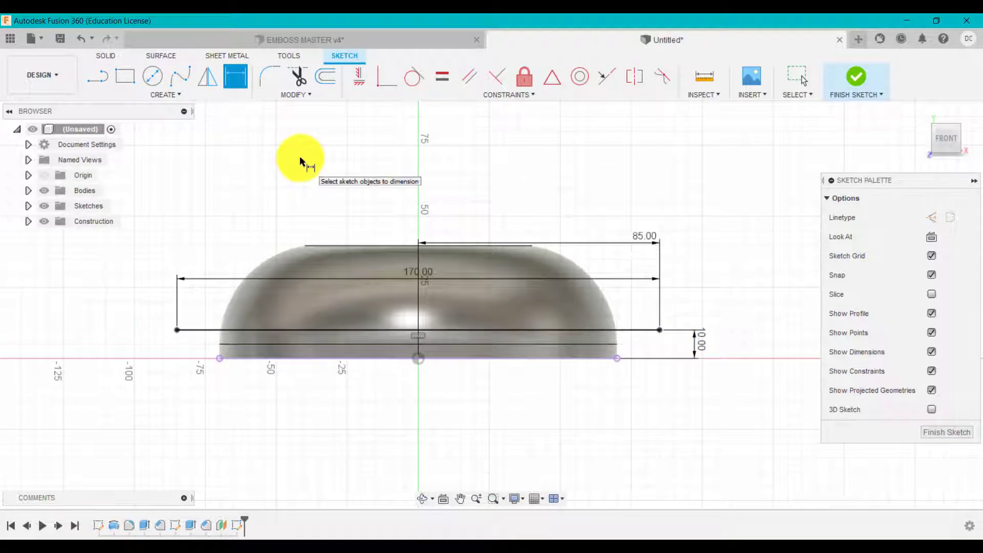
{"action": "mouse_move", "coordinate": [124, 75]}
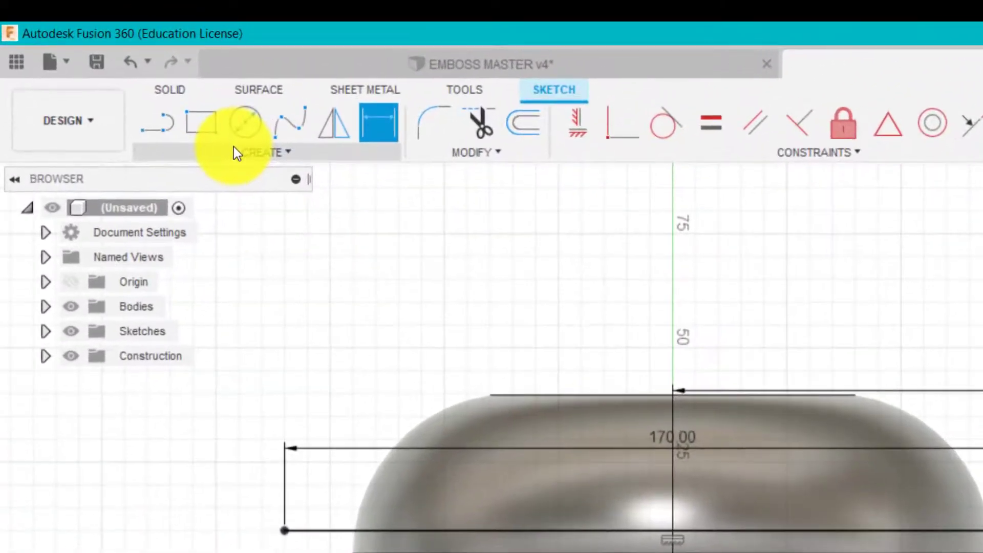
- Add DEBOSS text along the 170 mm line, placed above it and fitted to path
{"action": "left_click", "coordinate": [266, 151]}
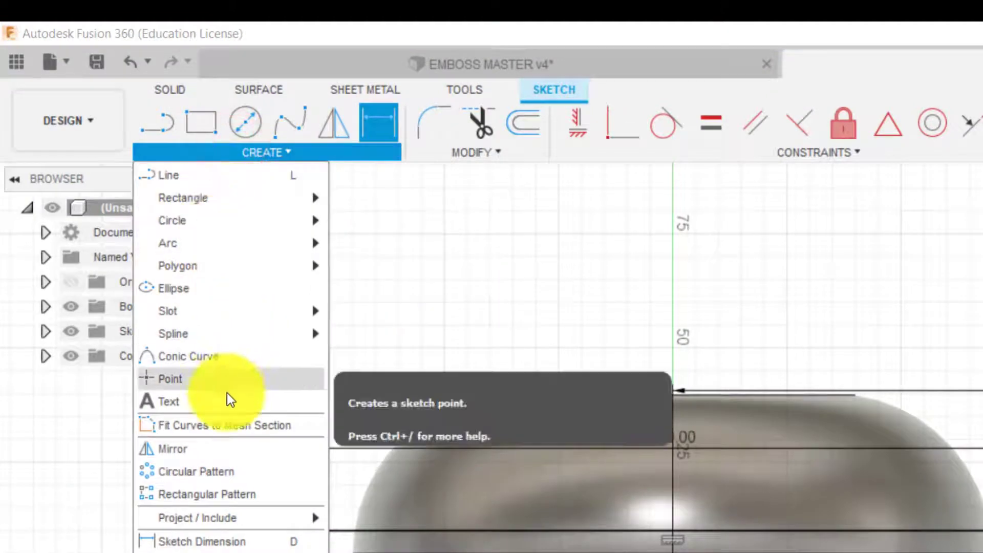
{"action": "left_click", "coordinate": [169, 401]}
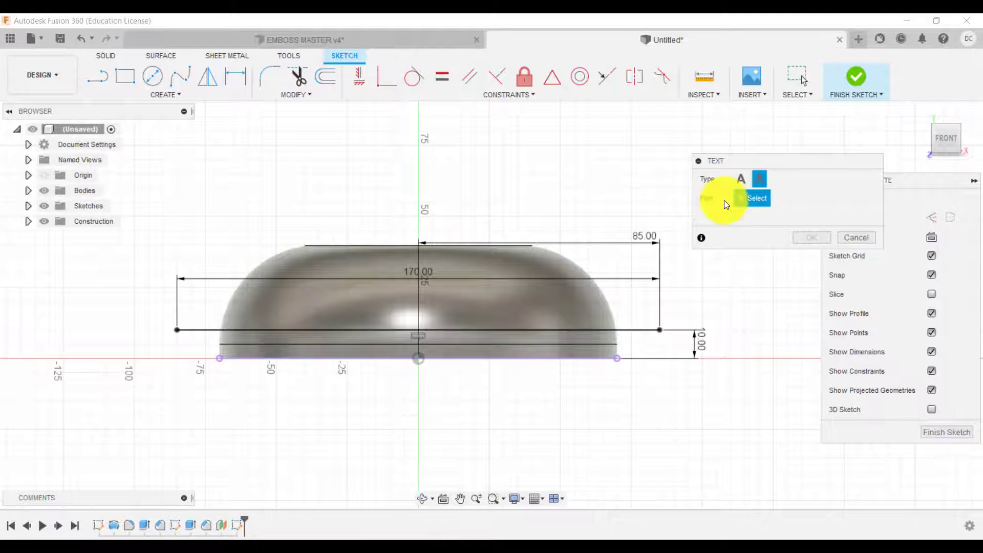
{"action": "left_click", "coordinate": [542, 331]}
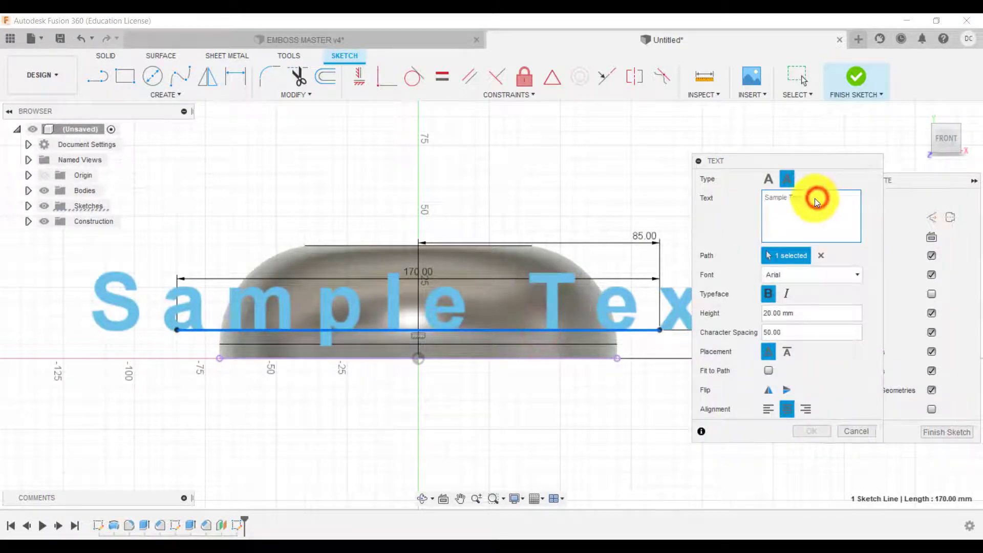
{"action": "type", "text": "DEBOSS"}
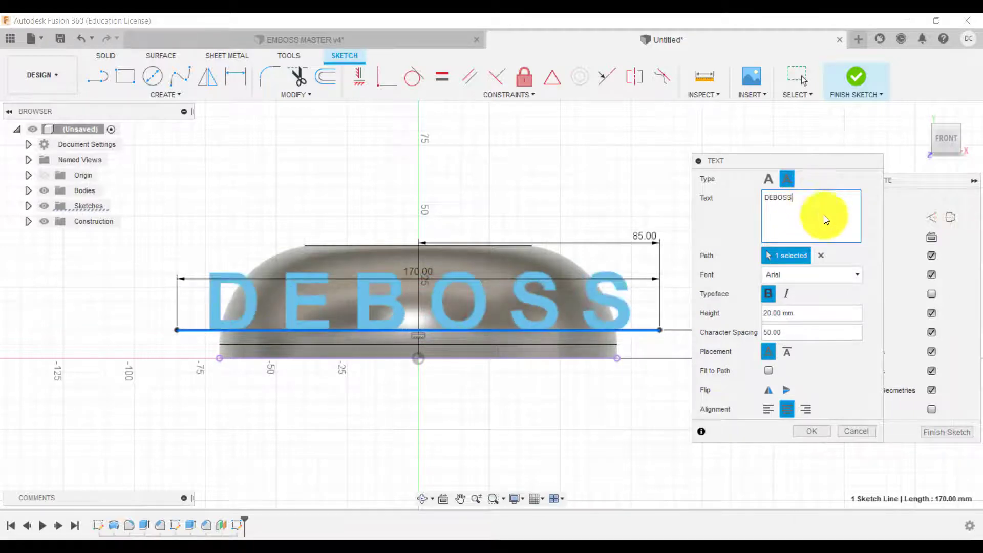
{"action": "left_click", "coordinate": [767, 294]}
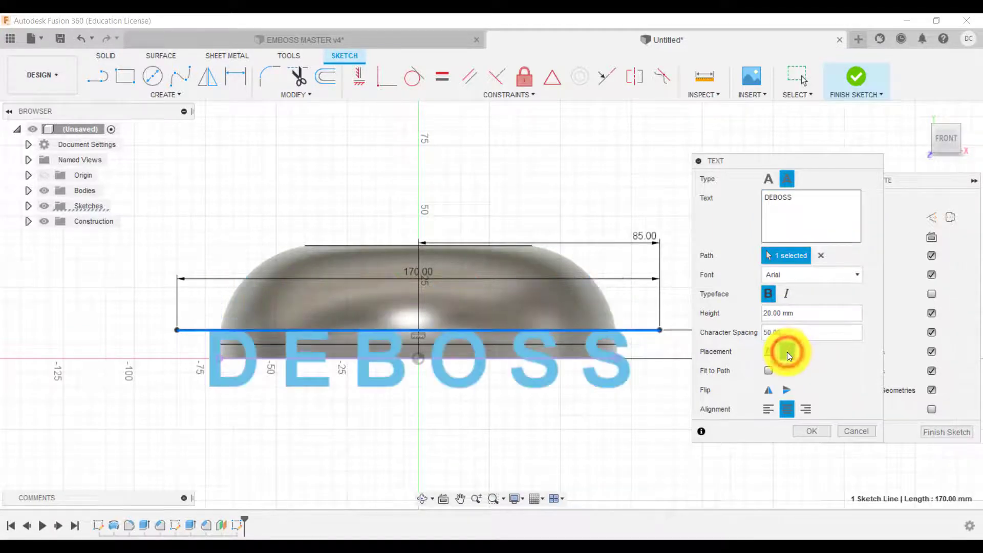
{"action": "left_click", "coordinate": [787, 351]}
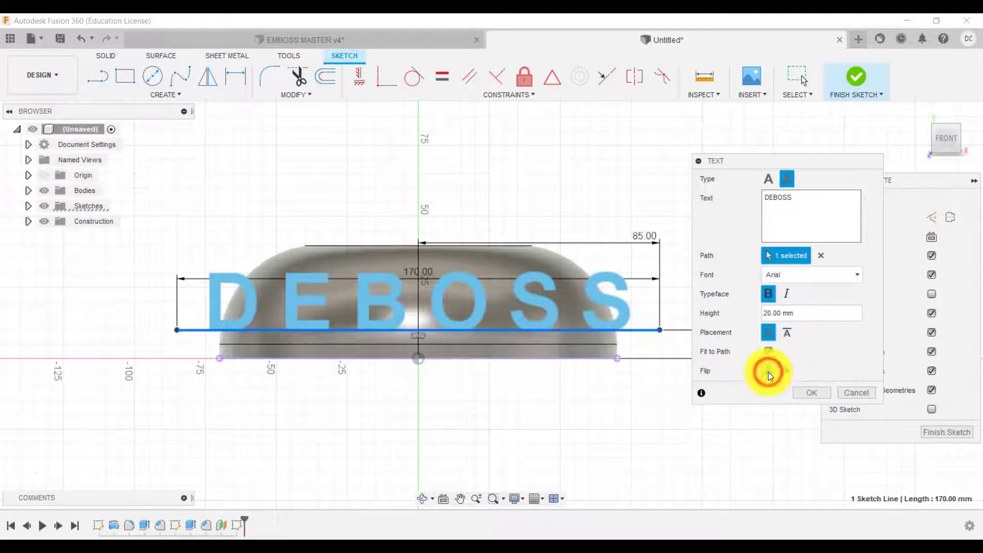
{"action": "left_click", "coordinate": [767, 351]}
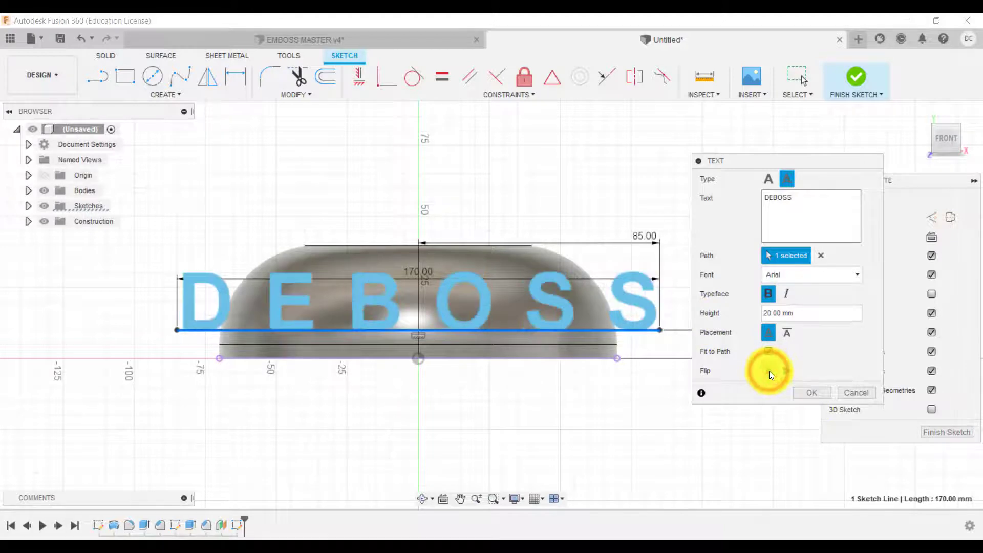
{"action": "left_click", "coordinate": [769, 351]}
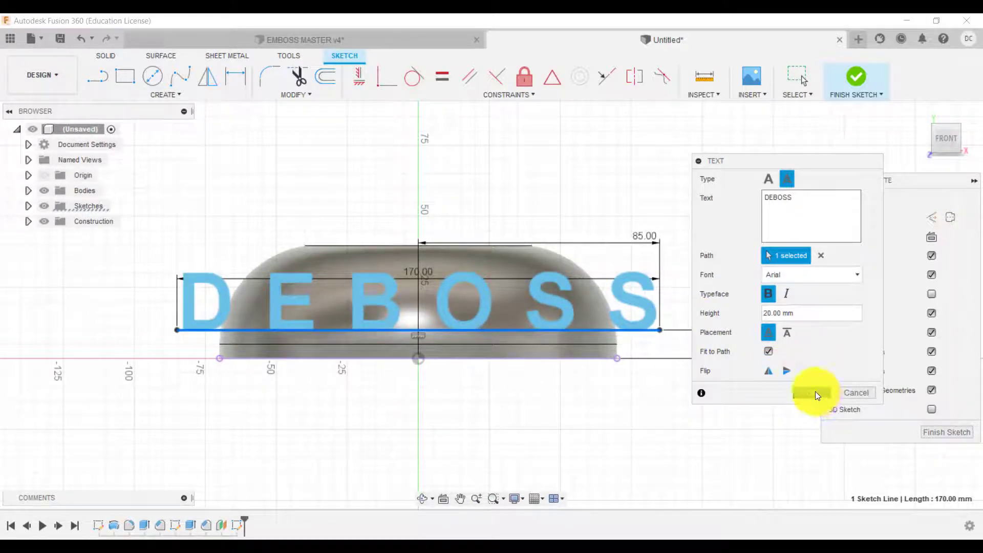
- Confirm the DEBOSS text, finish the sketch and orbit to view the lettering
{"action": "left_click", "coordinate": [815, 393]}
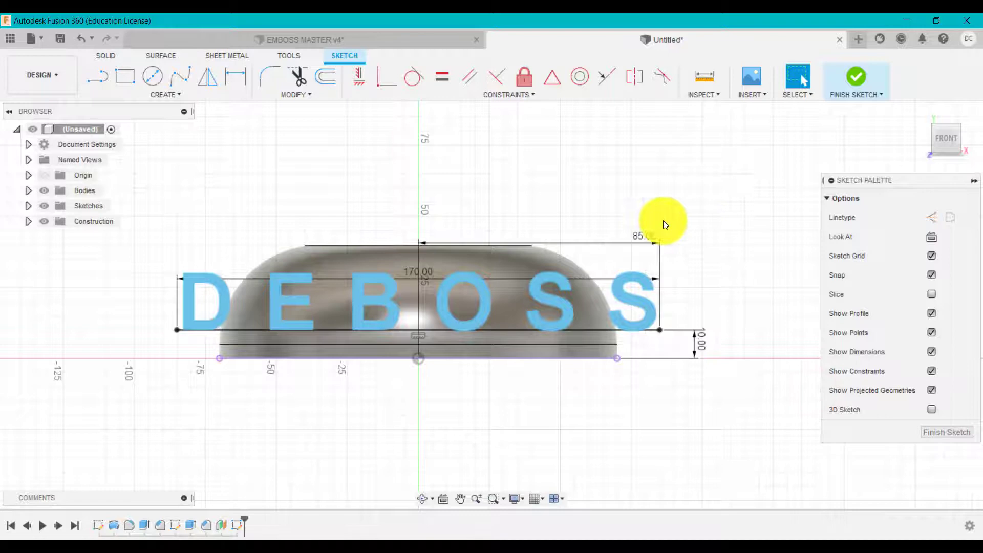
{"action": "double_click", "coordinate": [637, 301]}
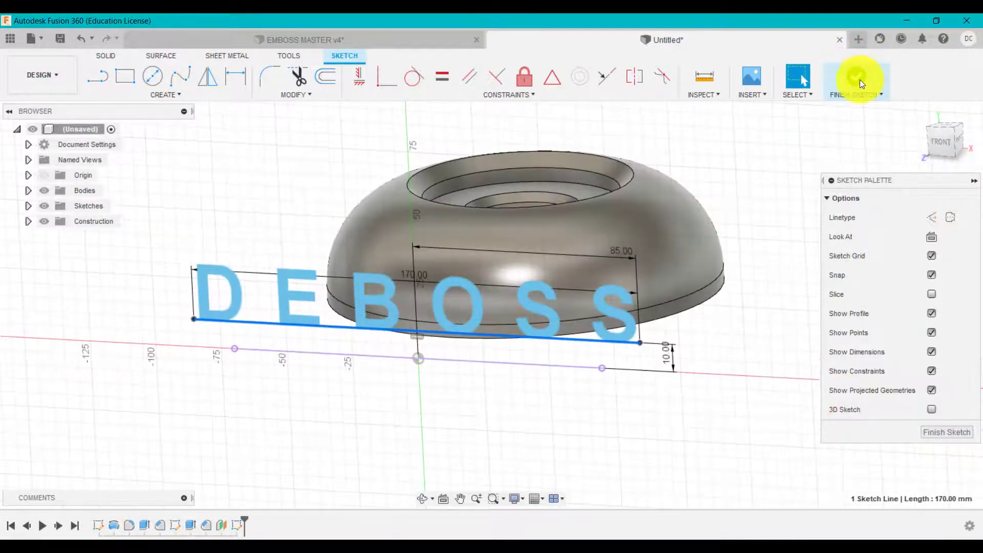
{"action": "left_click", "coordinate": [857, 80]}
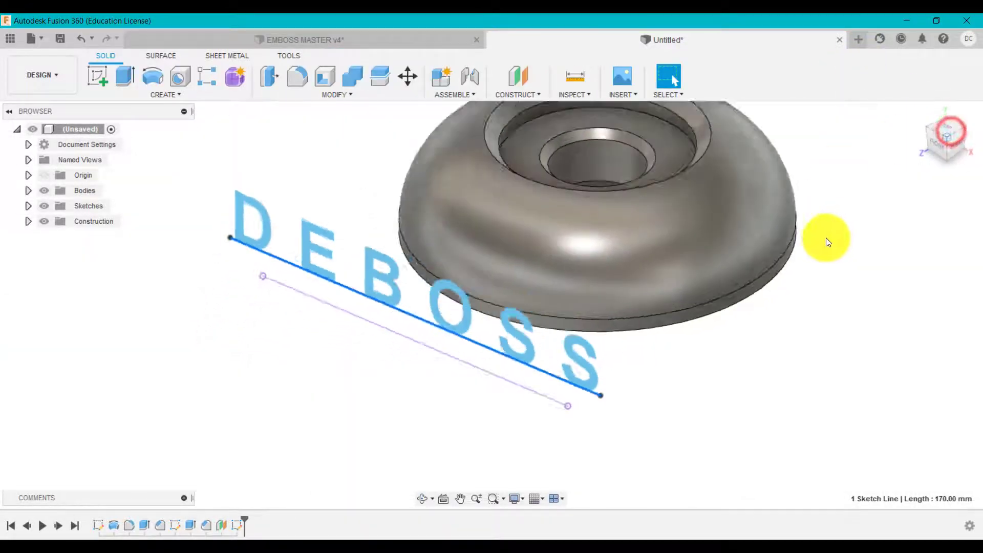
{"action": "left_click_drag", "start_coordinate": [828, 241], "coordinate": [736, 165]}
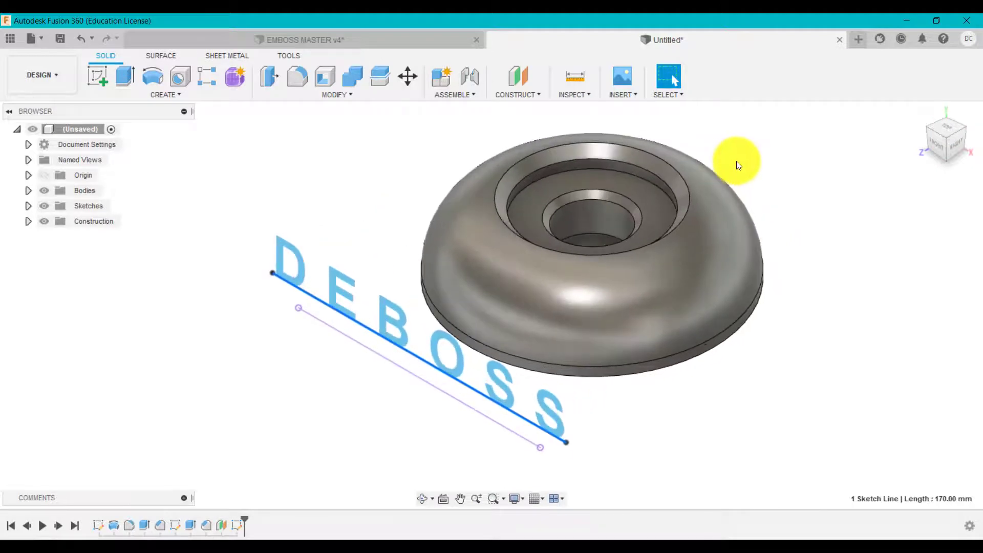
{"action": "mouse_move", "coordinate": [414, 237]}
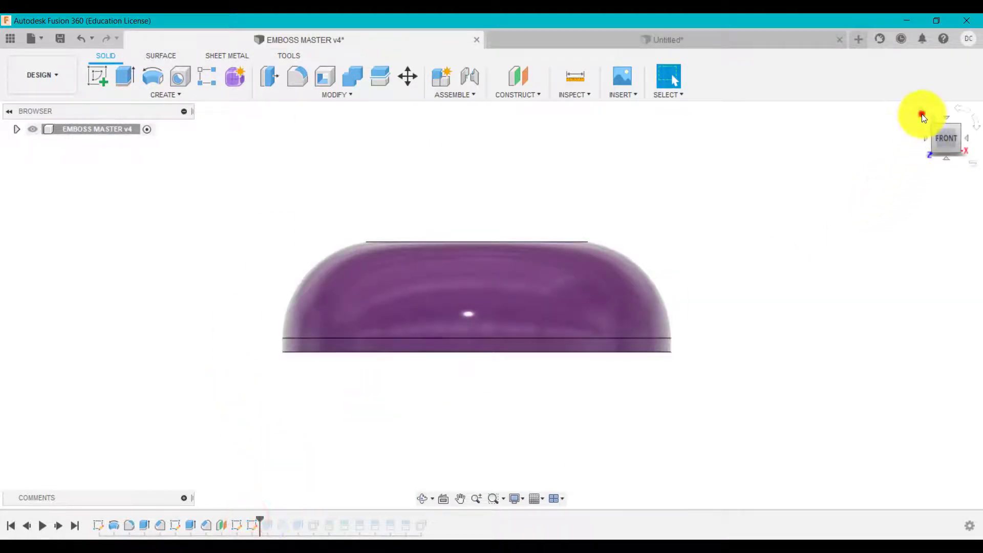
- Set the master part to the home view, advance the timeline one feature, and expand the browser
{"action": "left_click", "coordinate": [254, 525]}
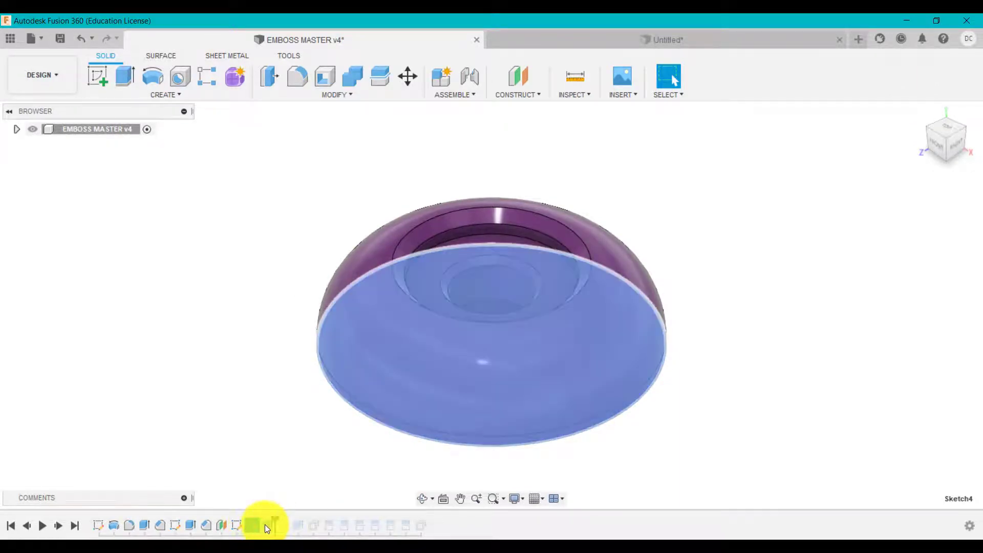
{"action": "left_click", "coordinate": [17, 129]}
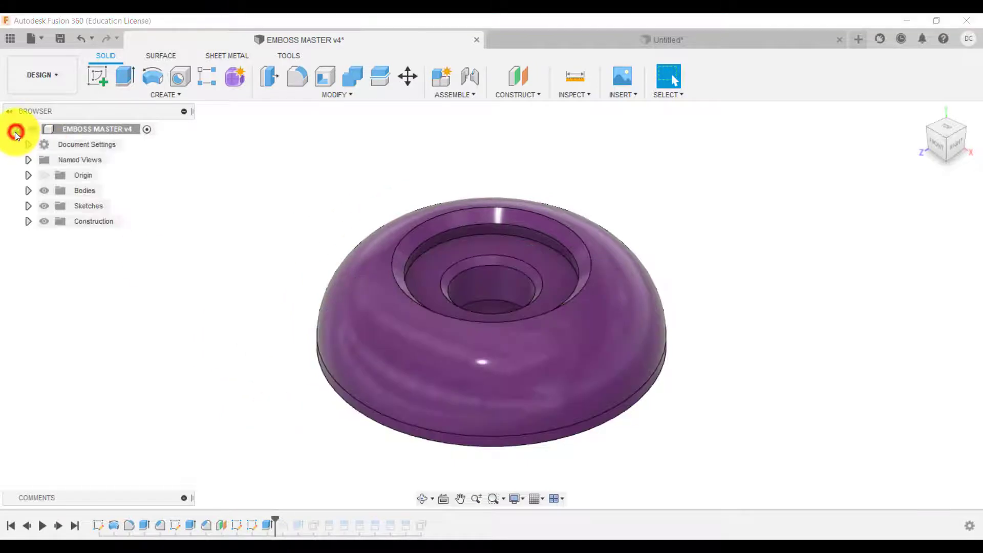
{"action": "left_click", "coordinate": [28, 190]}
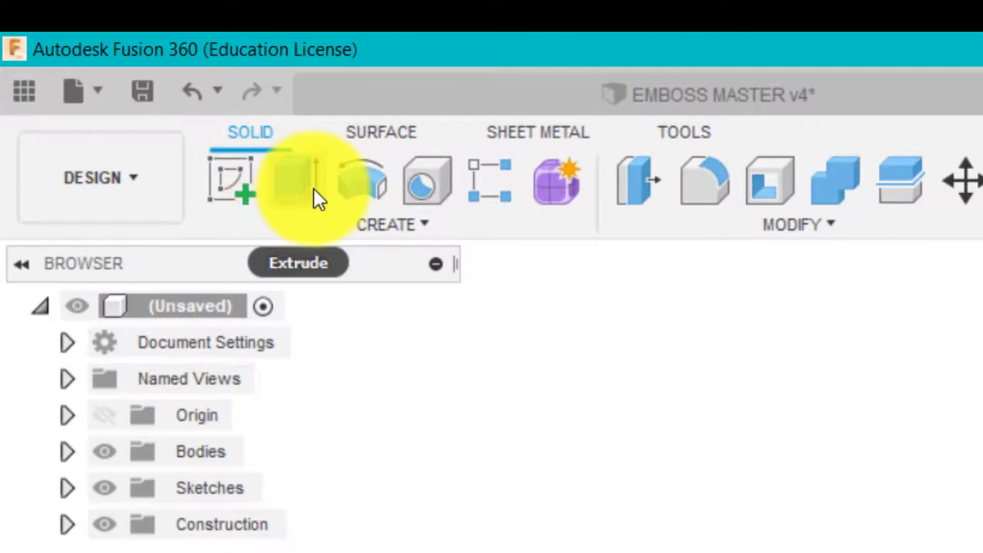
- Extrude the part's base face 40 mm as a separate cylinder body
{"action": "left_click", "coordinate": [296, 182]}
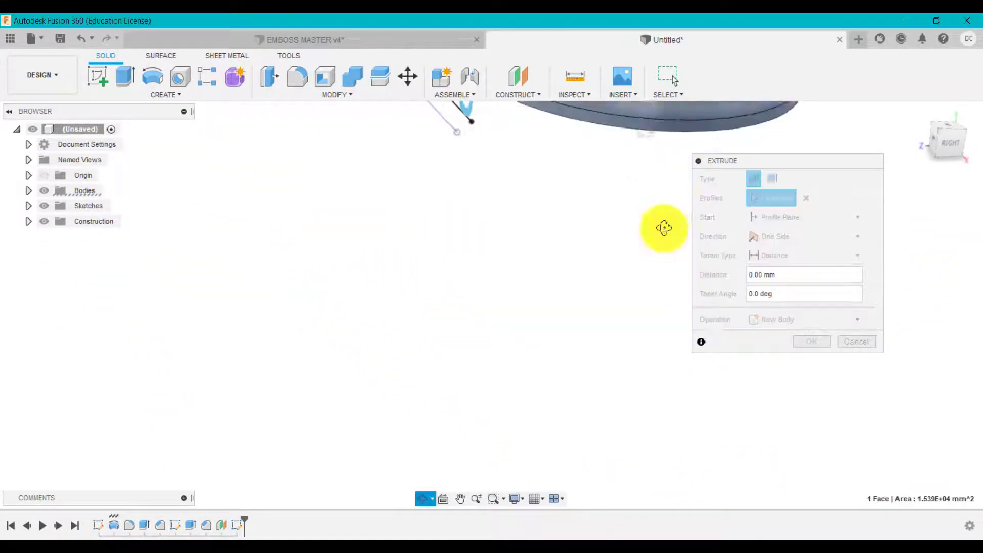
{"action": "left_click", "coordinate": [508, 395]}
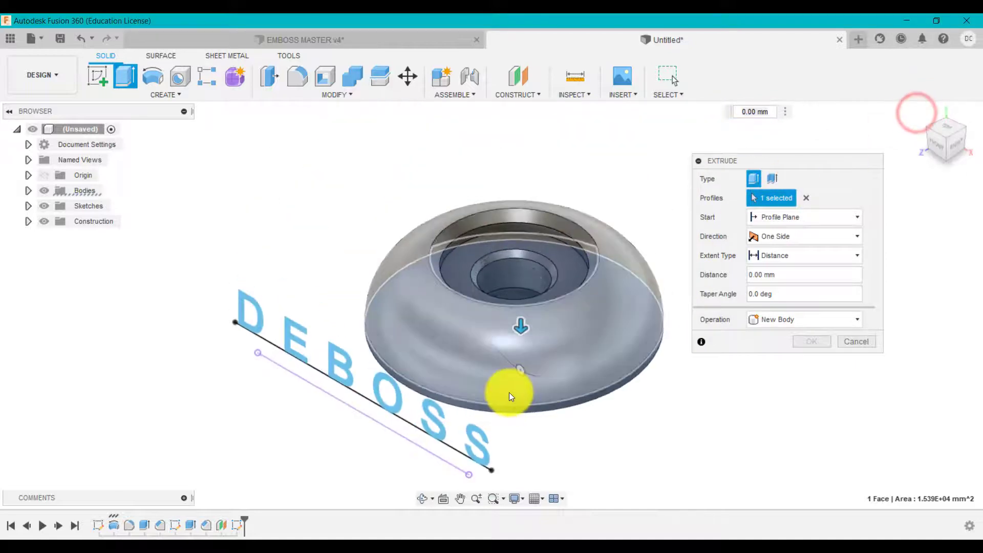
{"action": "left_click_drag", "start_coordinate": [520, 326], "coordinate": [513, 255]}
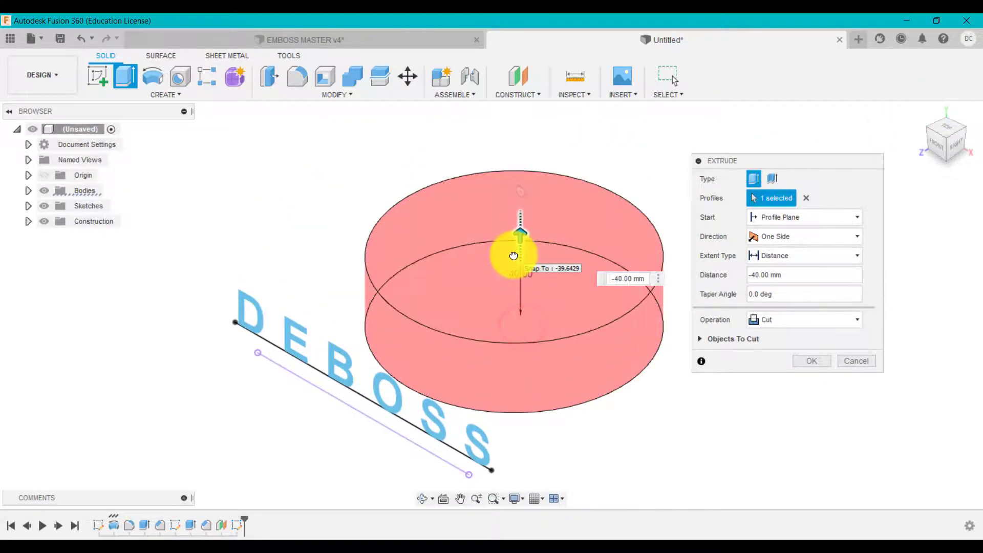
{"action": "left_click", "coordinate": [802, 319]}
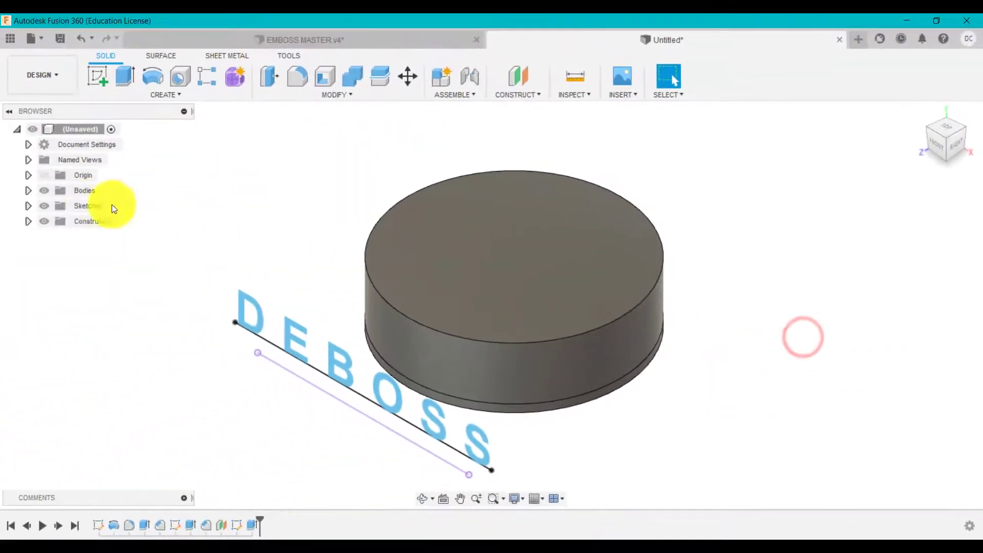
- Hide both bodies and rename Body1 to MAIN PART and Body2 to TOOL
{"action": "left_click", "coordinate": [28, 190]}
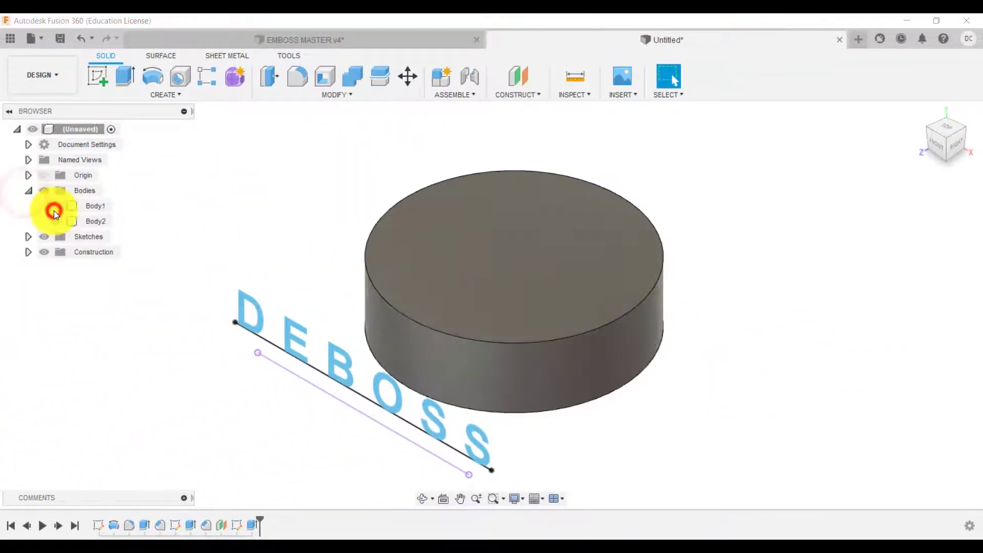
{"action": "left_click", "coordinate": [72, 205]}
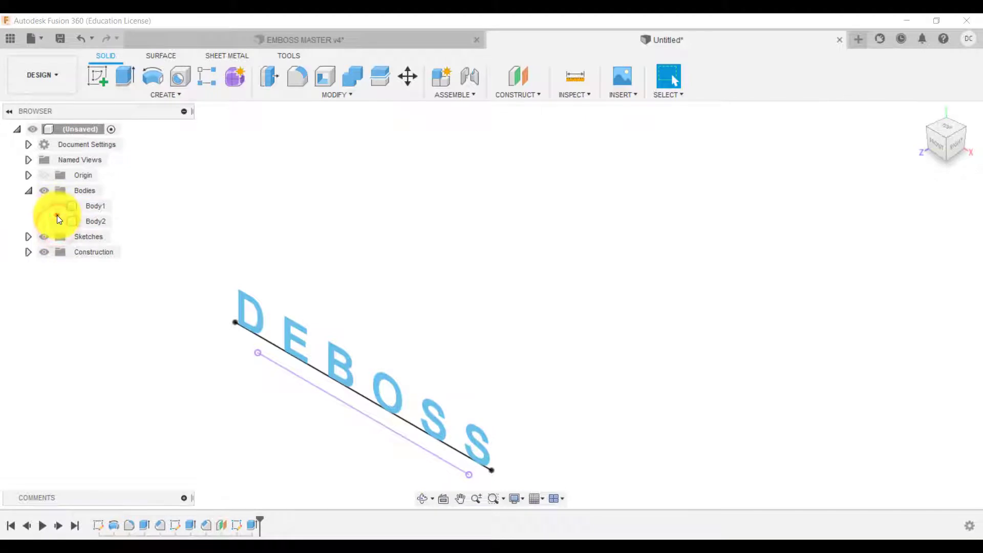
{"action": "left_click", "coordinate": [43, 206]}
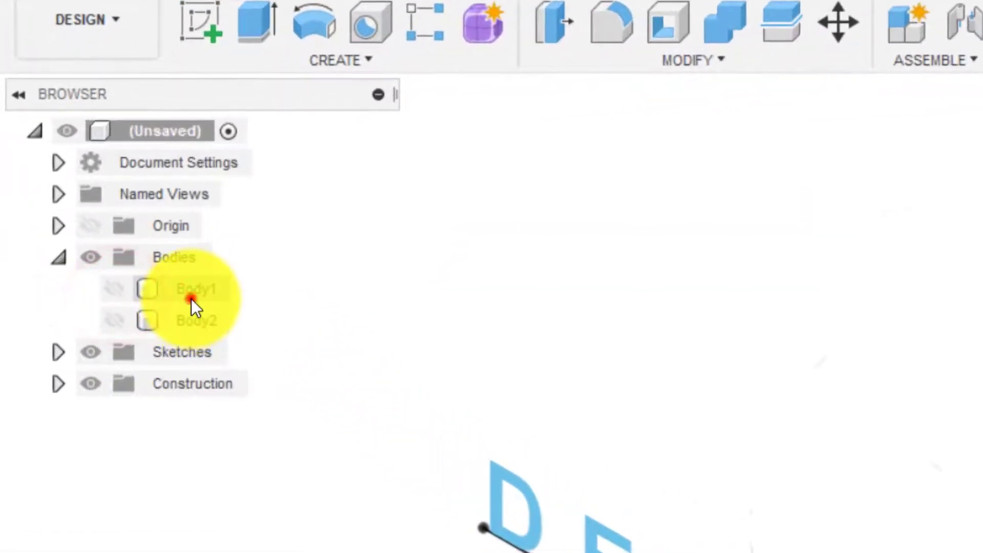
{"action": "double_click", "coordinate": [197, 289]}
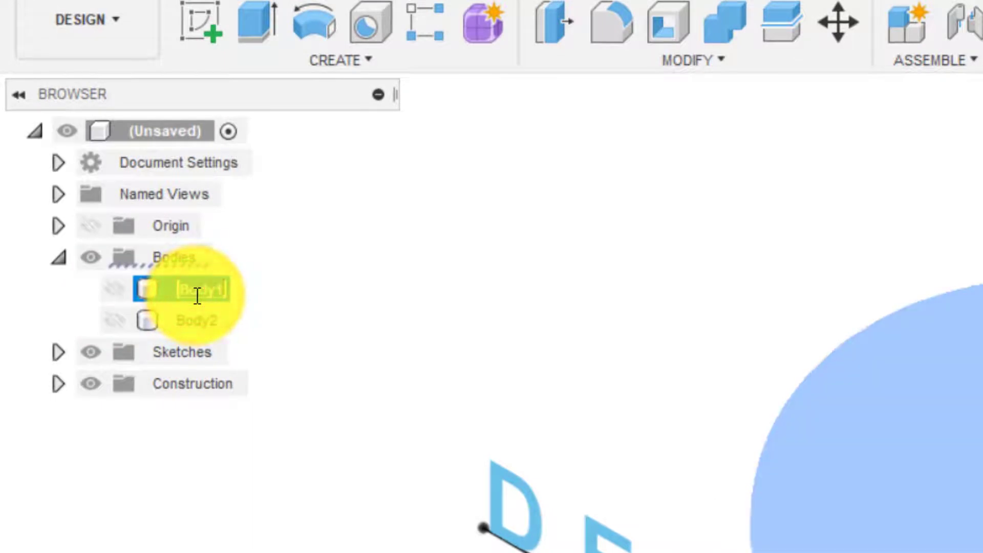
{"action": "type", "text": "MAIN PART"}
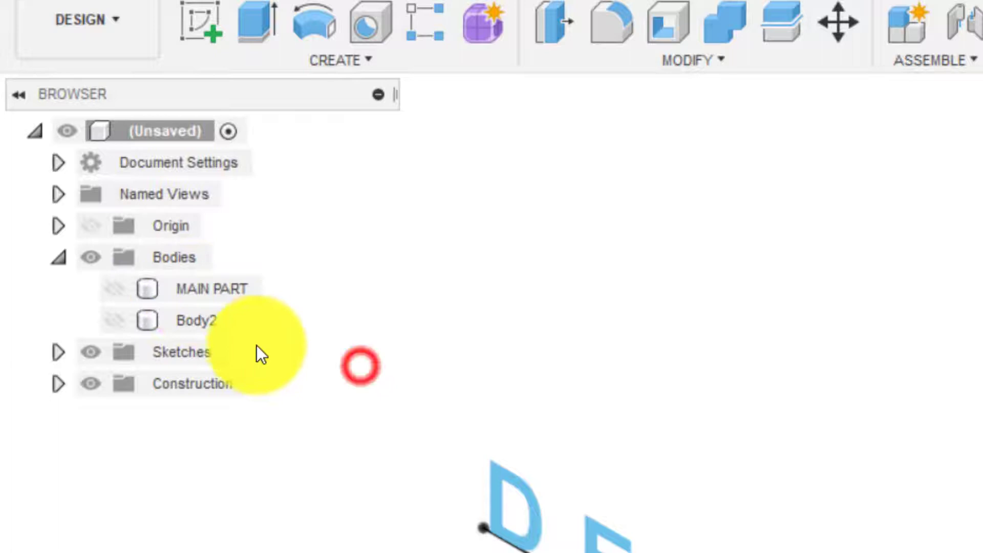
{"action": "left_click", "coordinate": [195, 320]}
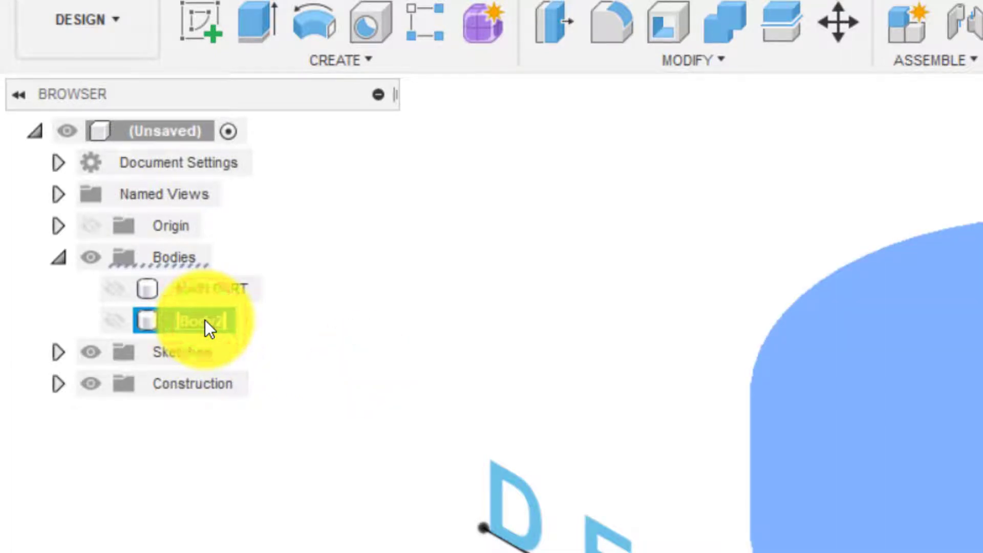
{"action": "type", "text": "TOOL"}
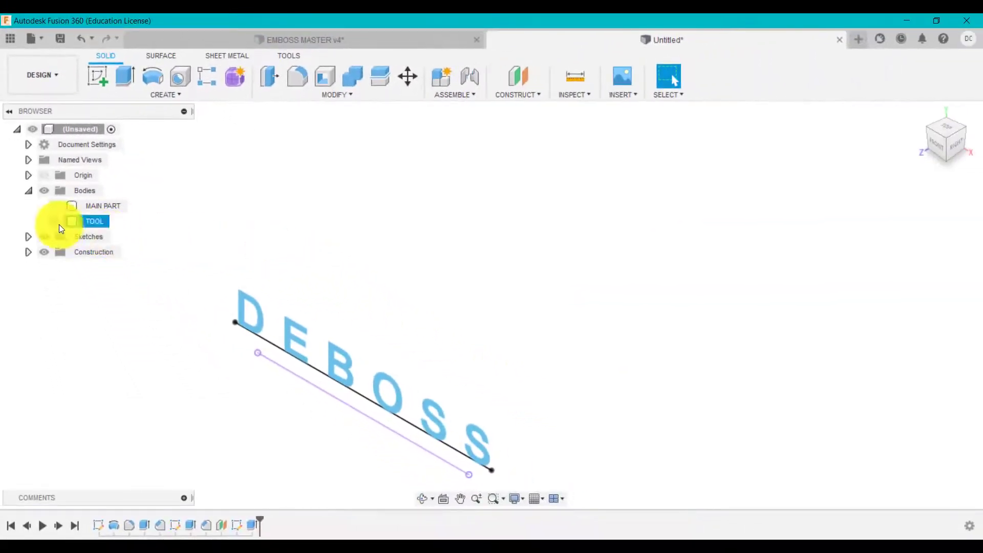
{"action": "left_click", "coordinate": [44, 206]}
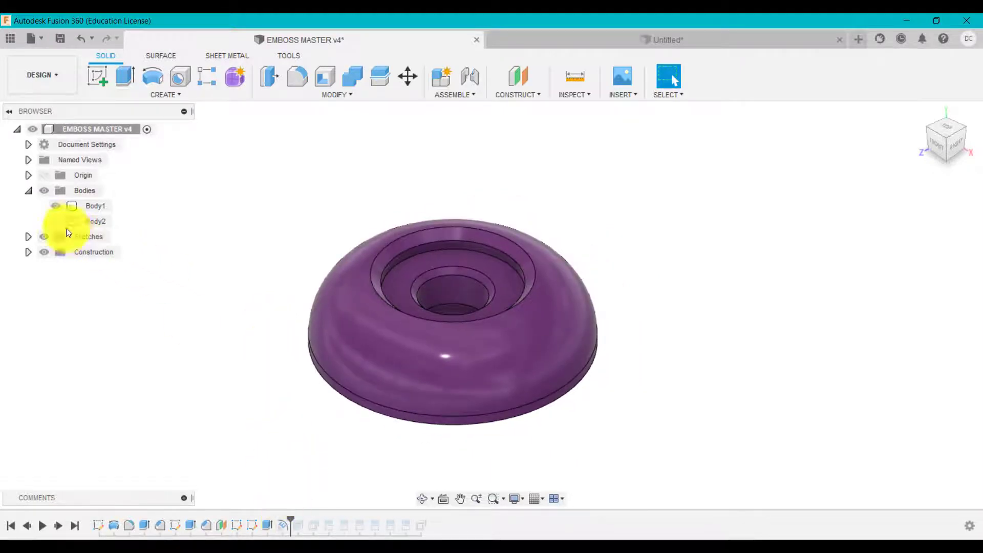
- Return to the untitled practice design with the TOOL body visible
{"action": "left_click", "coordinate": [55, 206]}
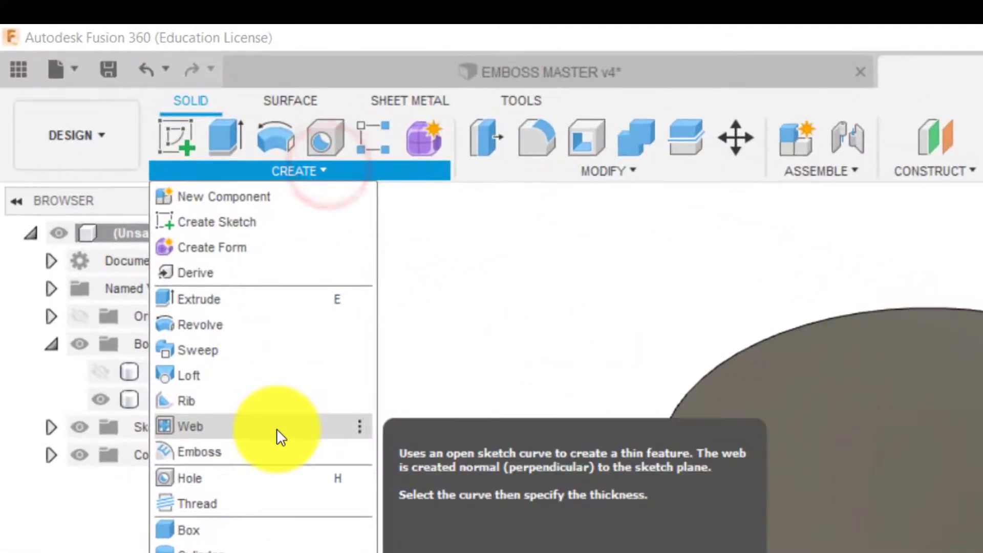
- Emboss the DEBOSS sketch text 3 mm around the cylinder's side face
{"action": "left_click", "coordinate": [200, 452]}
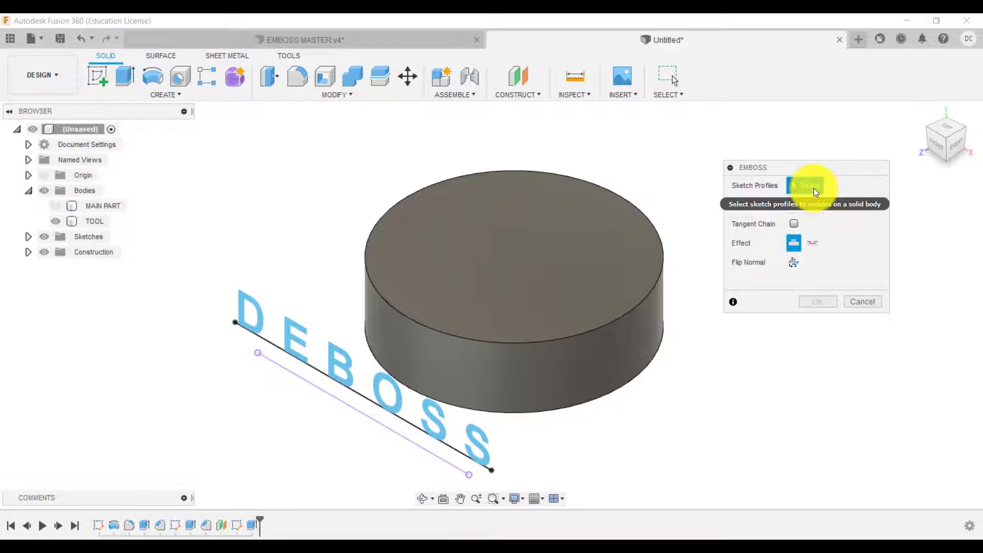
{"action": "left_click", "coordinate": [391, 383]}
{"action": "type", "text": "0"}
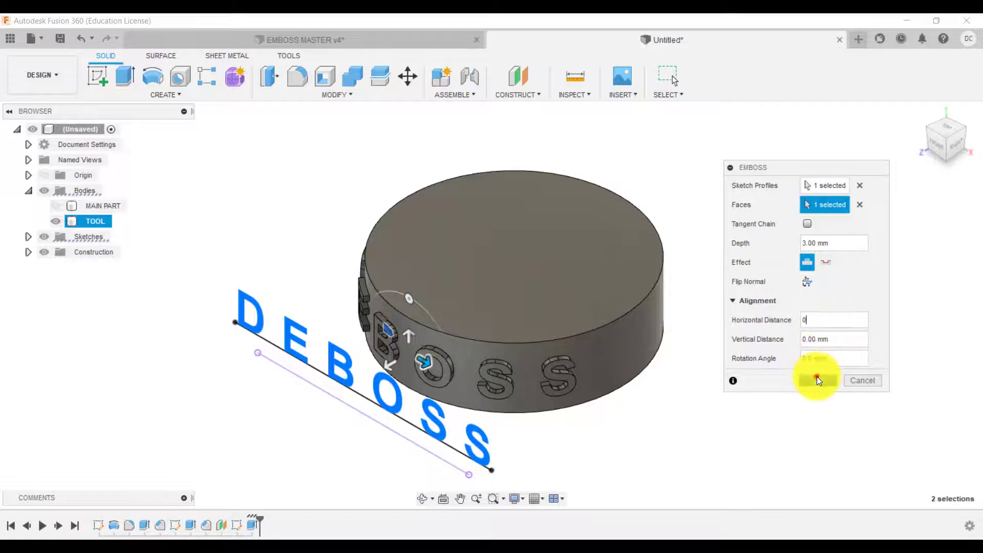
{"action": "left_click", "coordinate": [817, 380]}
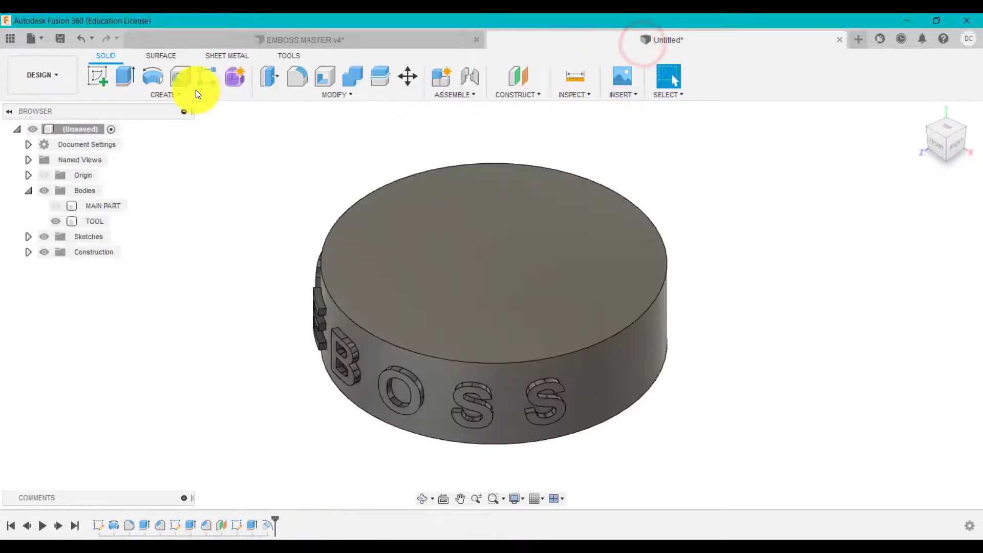
- Cancel a started extrusion and return to EMBOSS MASTER v4 with Body1 hidden
{"action": "left_click", "coordinate": [123, 75]}
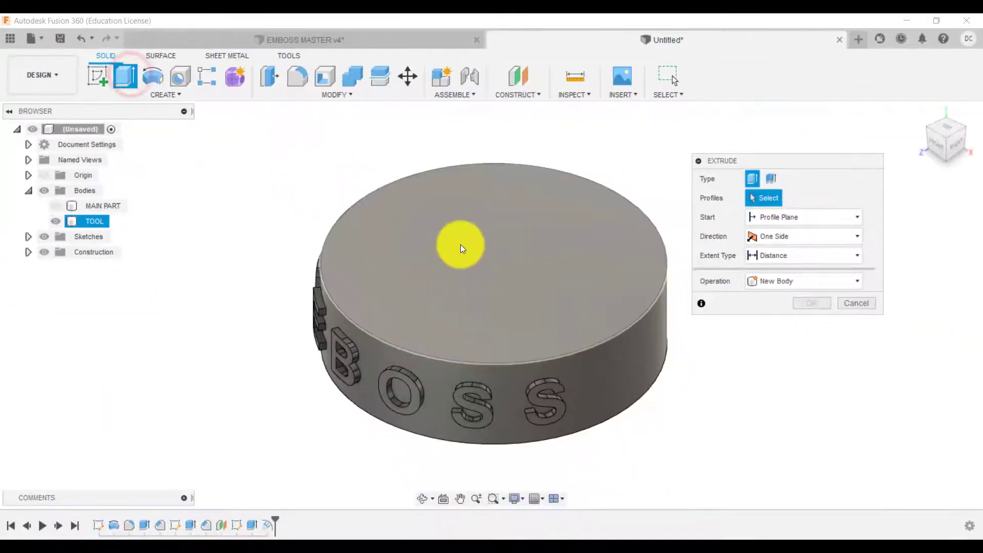
{"action": "left_click", "coordinate": [461, 232]}
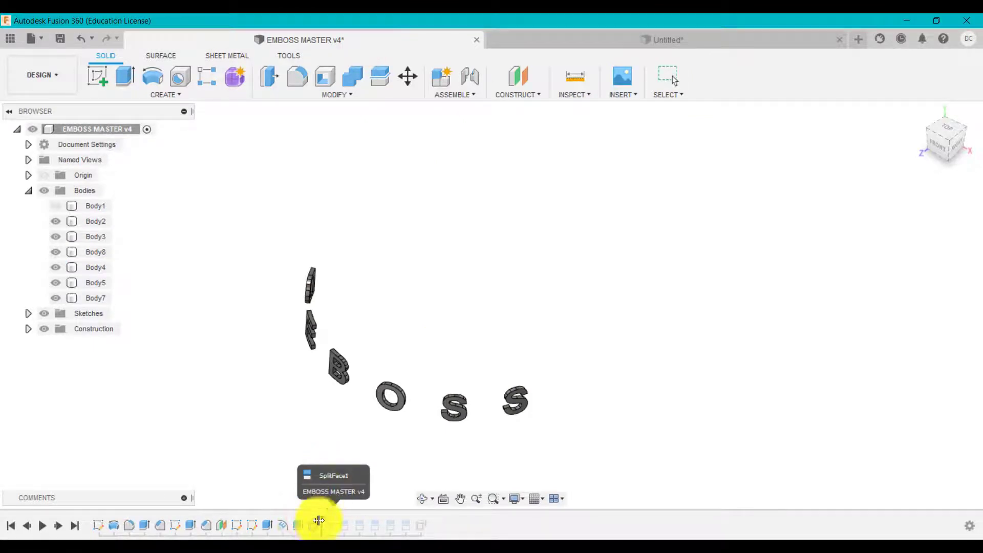
- Show Body1 and reopen the offset face feature in the master for editing
{"action": "left_click", "coordinate": [319, 525]}
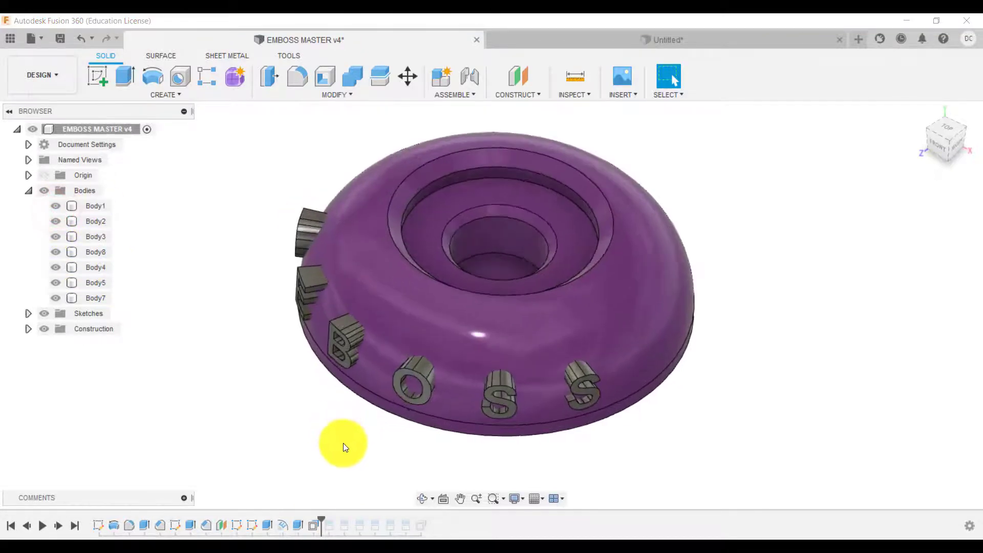
{"action": "right_click", "coordinate": [344, 446]}
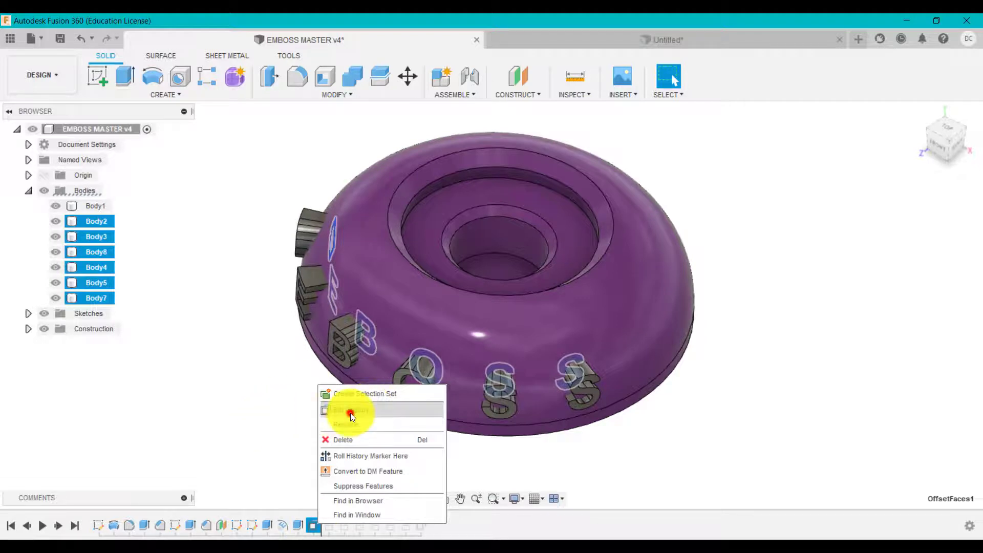
{"action": "left_click", "coordinate": [351, 410]}
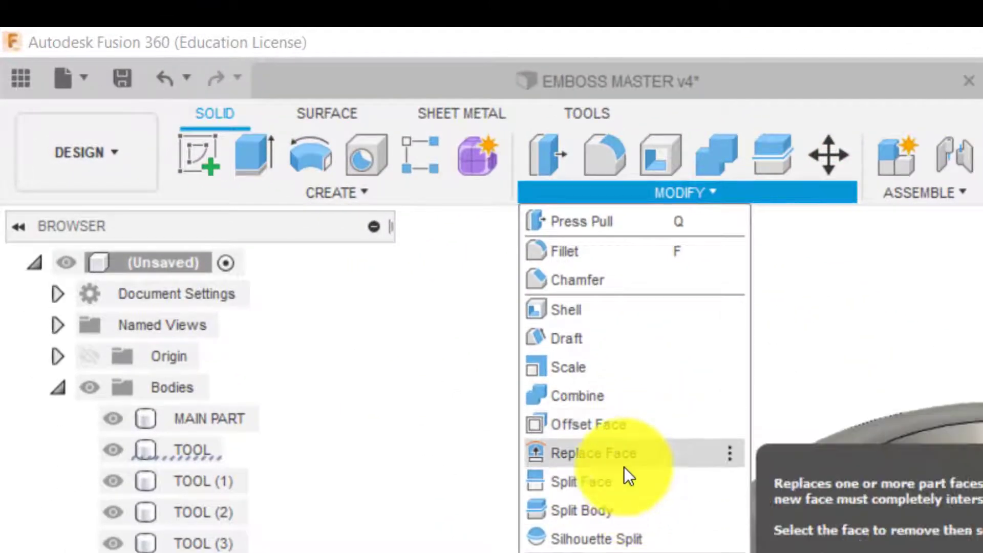
- Offset the six letter-tool faces by 15 mm
{"action": "left_click", "coordinate": [592, 453]}
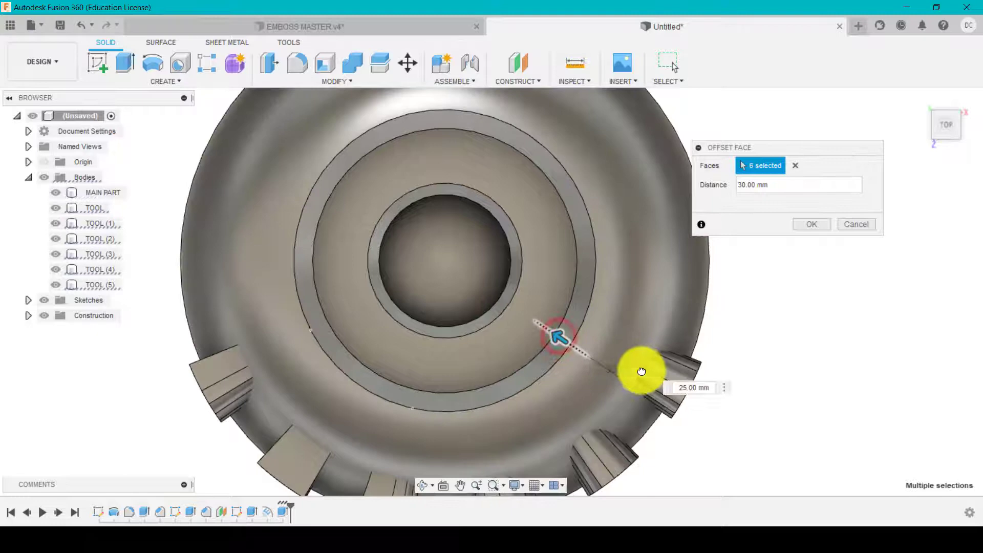
{"action": "left_click_drag", "start_coordinate": [640, 369], "coordinate": [649, 377]}
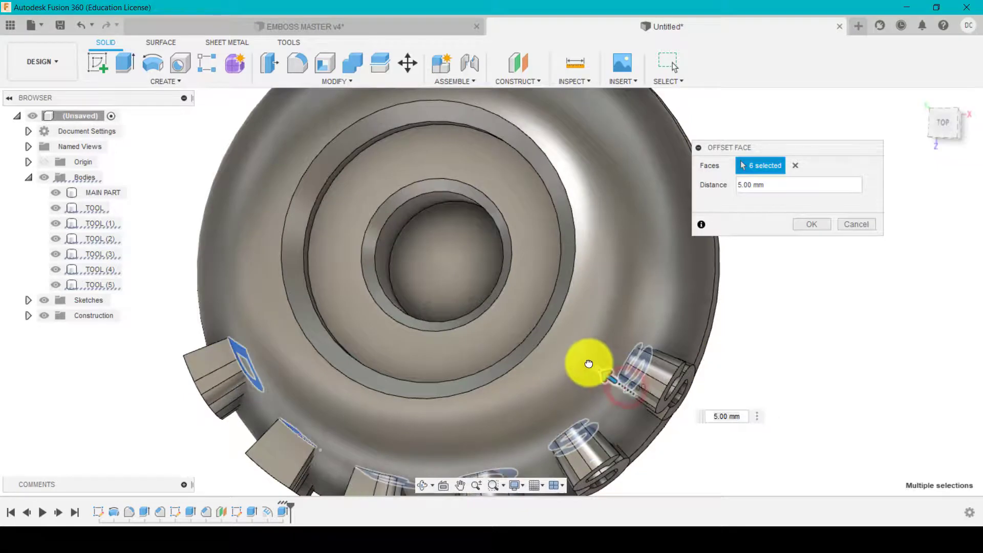
{"action": "type", "text": "15.00 mm"}
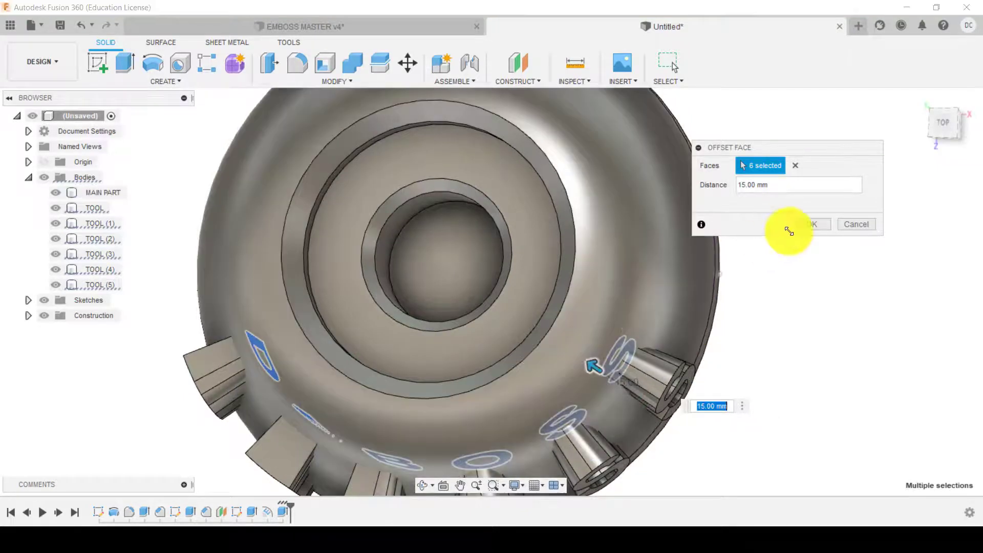
{"action": "left_click", "coordinate": [812, 224]}
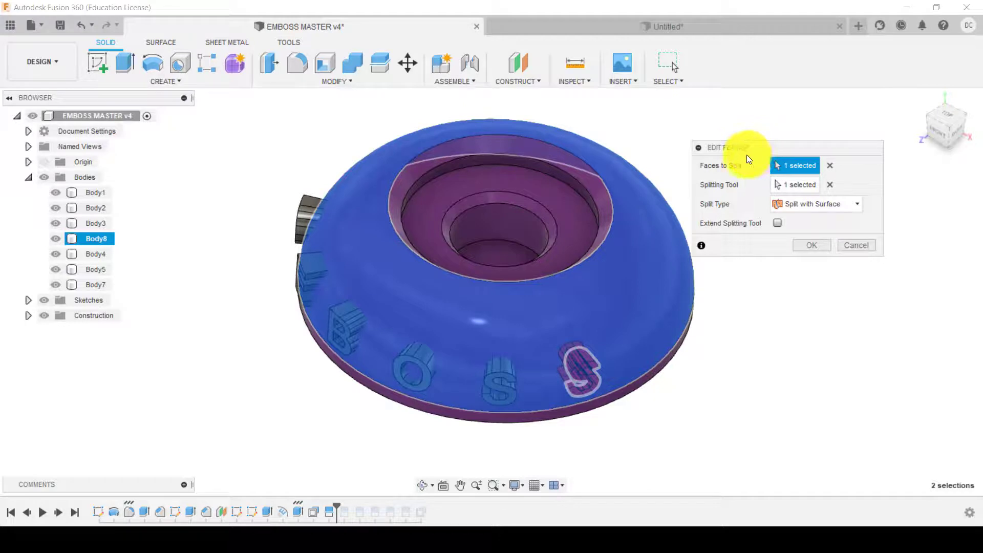
- Inspect SplitFace1's settings in the master, cancel unchanged, and return to Untitled
{"action": "left_click", "coordinate": [856, 244]}
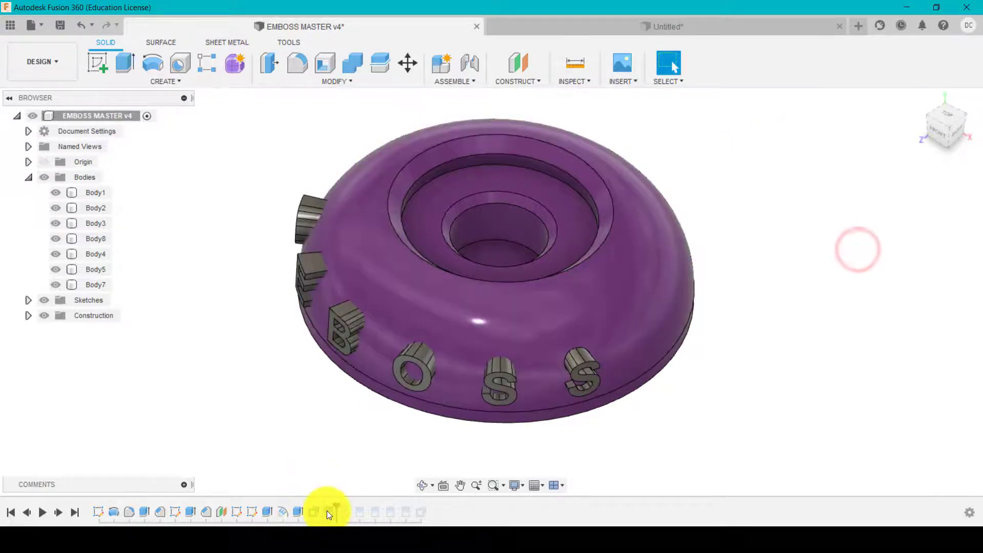
{"action": "right_click", "coordinate": [327, 512]}
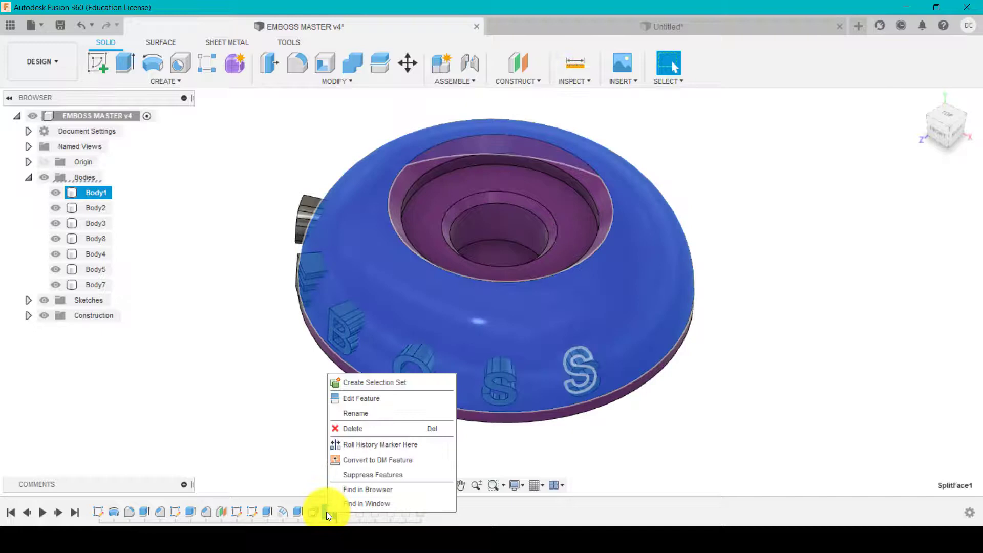
{"action": "left_click", "coordinate": [361, 399]}
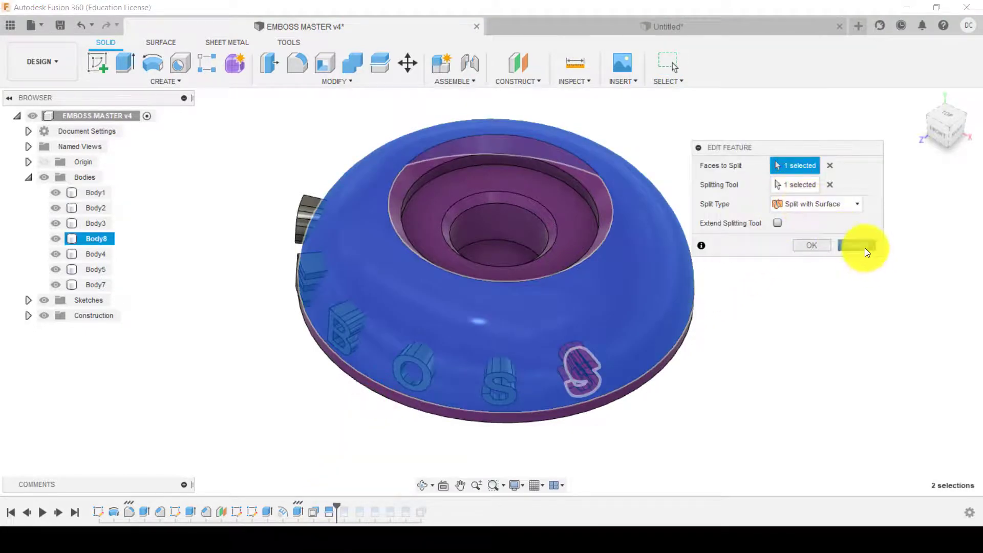
{"action": "left_click", "coordinate": [810, 245]}
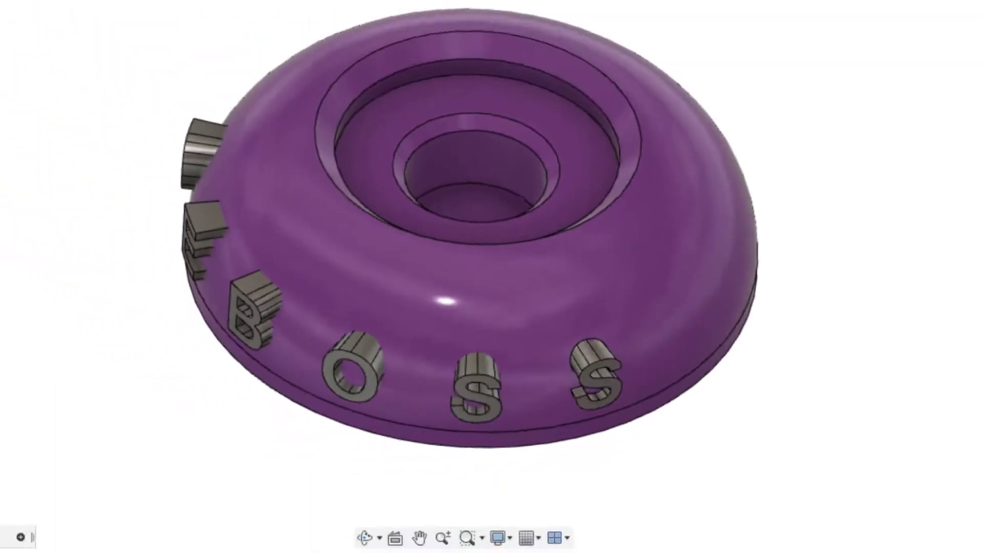
{"action": "left_click", "coordinate": [570, 48]}
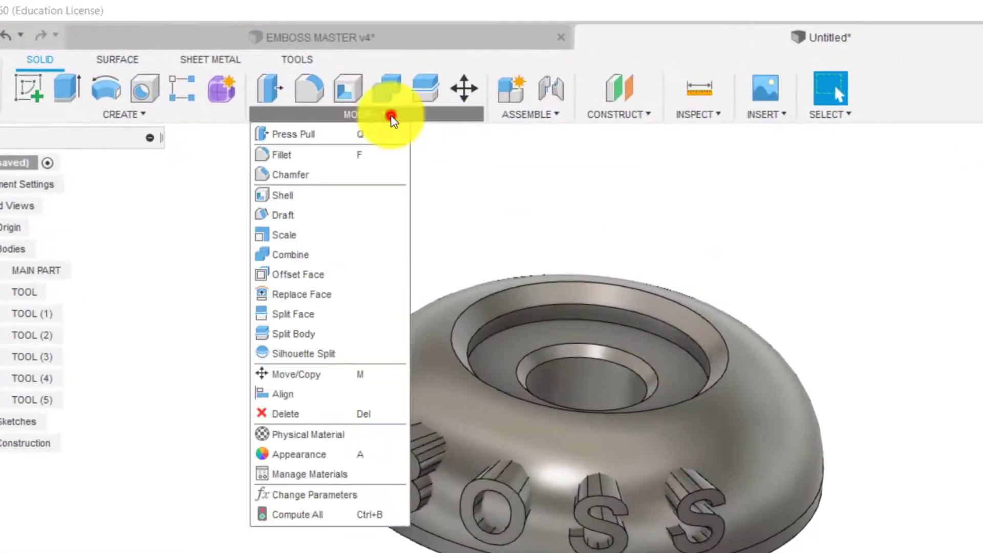
{"action": "mouse_move", "coordinate": [294, 314]}
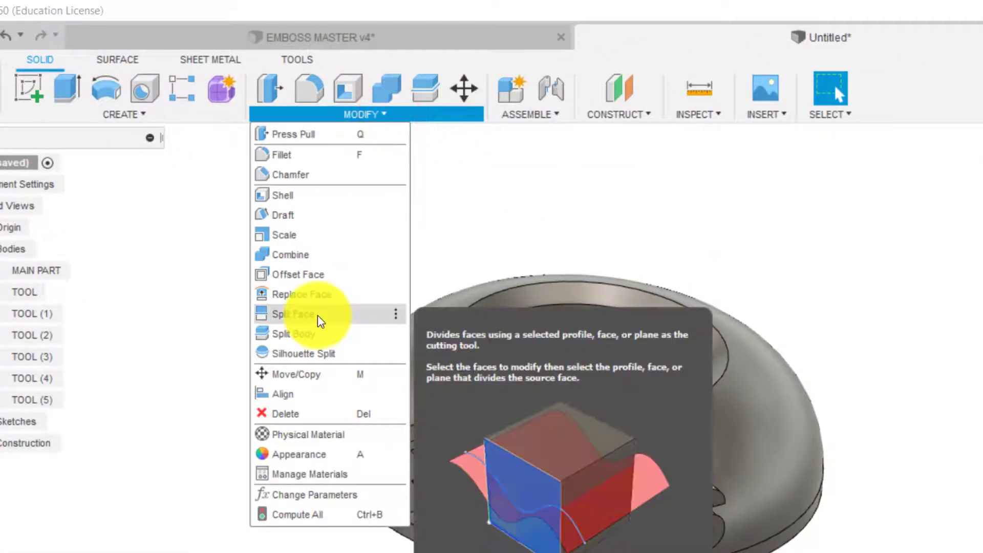
- Split the domed outer face using the last S letter body as tool
{"action": "left_click", "coordinate": [290, 313]}
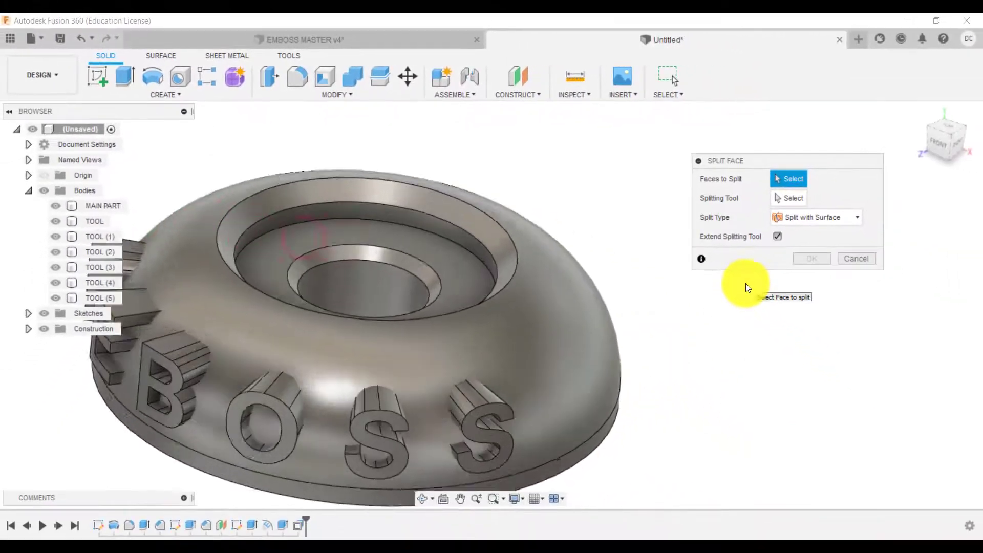
{"action": "left_click", "coordinate": [558, 357]}
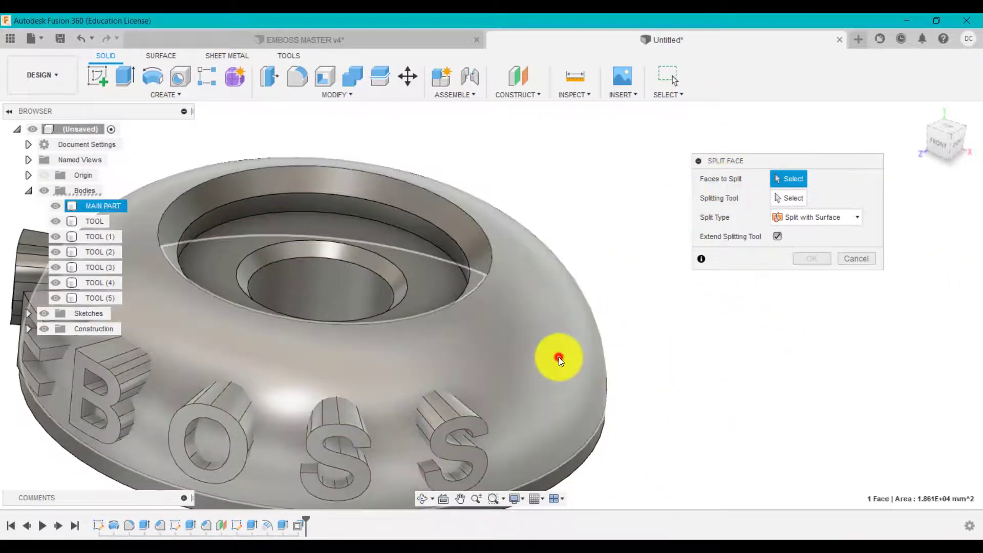
{"action": "left_click", "coordinate": [558, 358]}
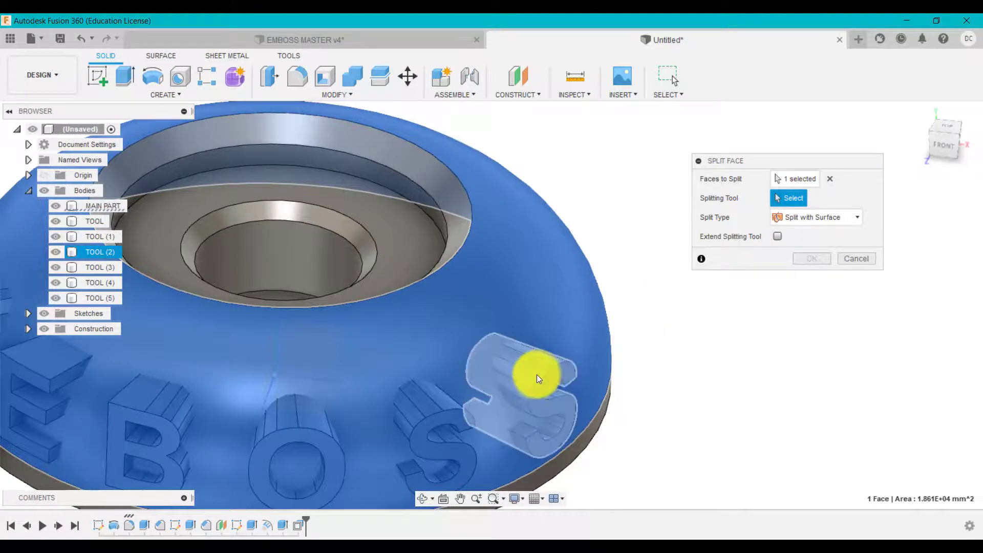
{"action": "left_click", "coordinate": [530, 379]}
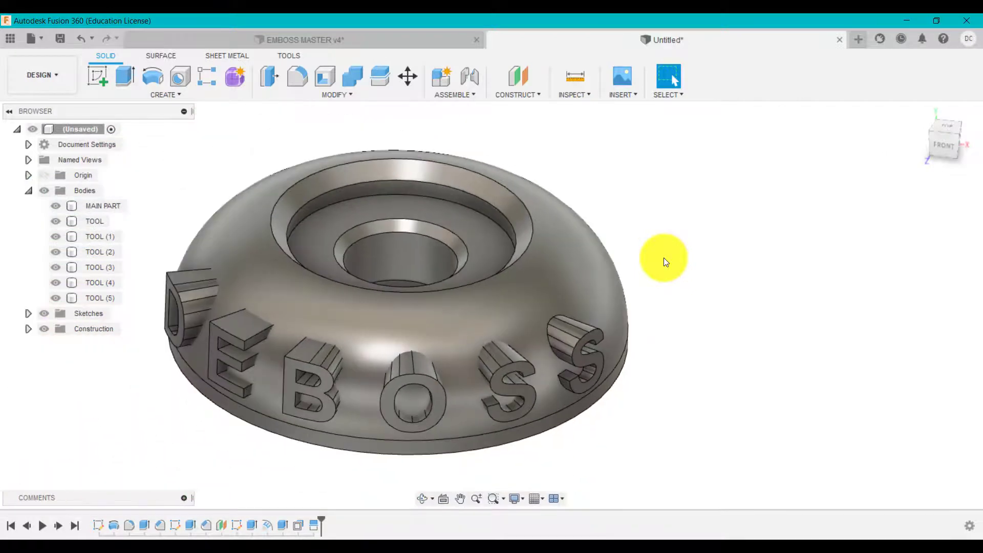
- Split the domed face again along the first S letter's outline
{"action": "right_click", "coordinate": [663, 258]}
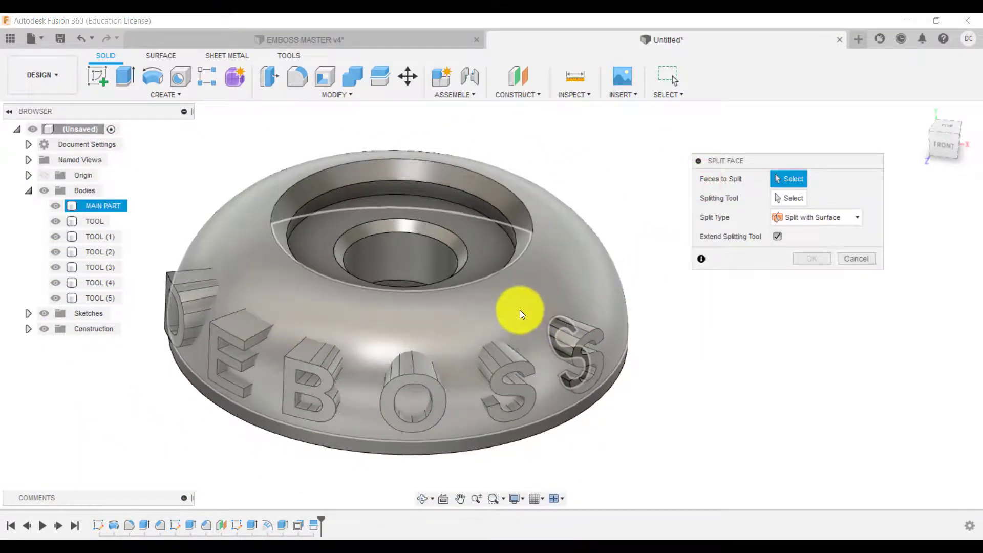
{"action": "left_click", "coordinate": [520, 313]}
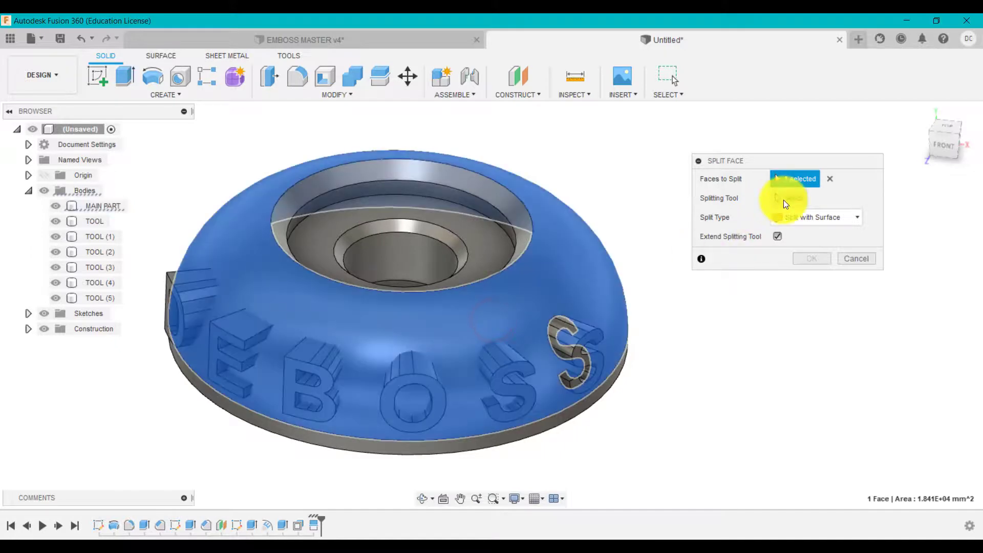
{"action": "left_click", "coordinate": [506, 359]}
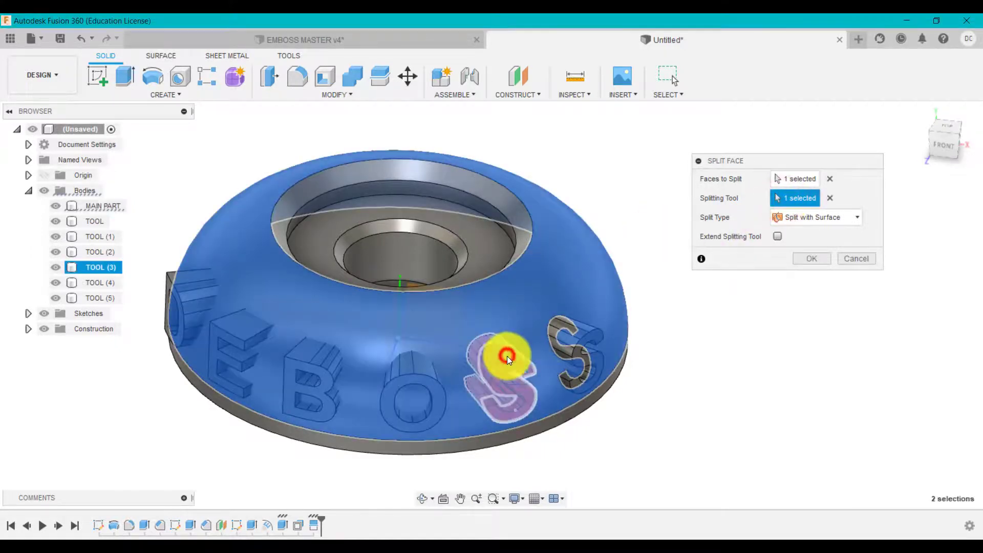
{"action": "left_click", "coordinate": [811, 258]}
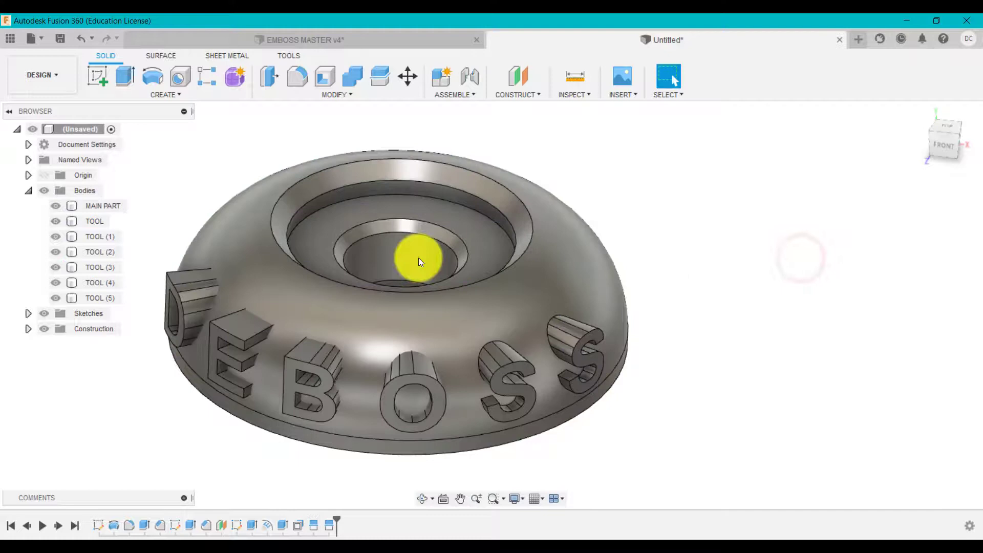
{"action": "left_click", "coordinate": [100, 282]}
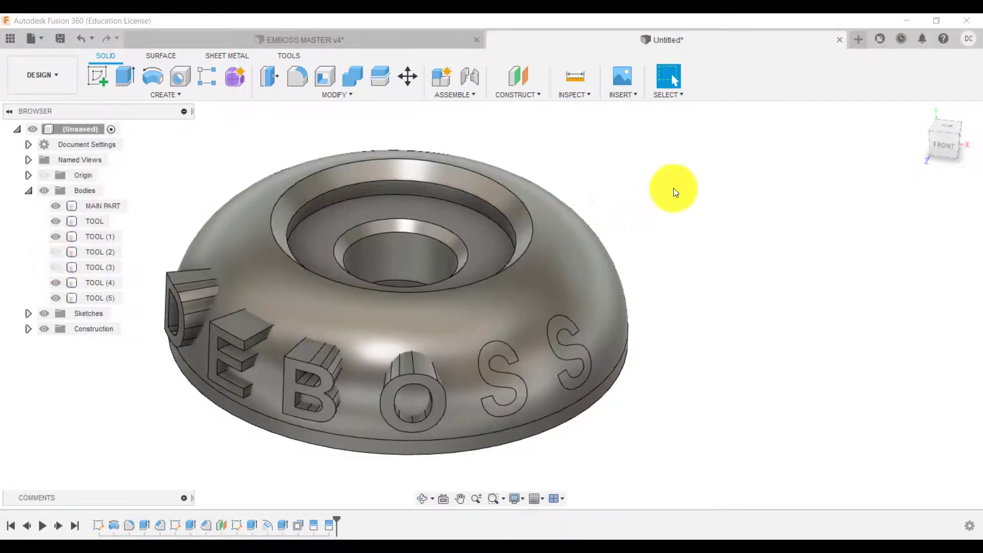
{"action": "right_click", "coordinate": [673, 188]}
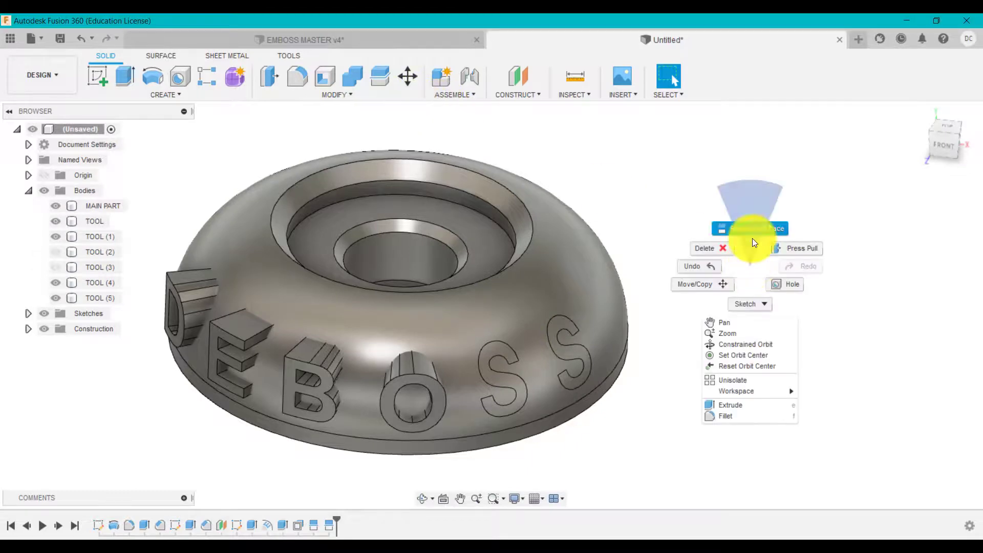
- Split the dome's outer face with the O letter body, then the B letter body
{"action": "left_click", "coordinate": [749, 227]}
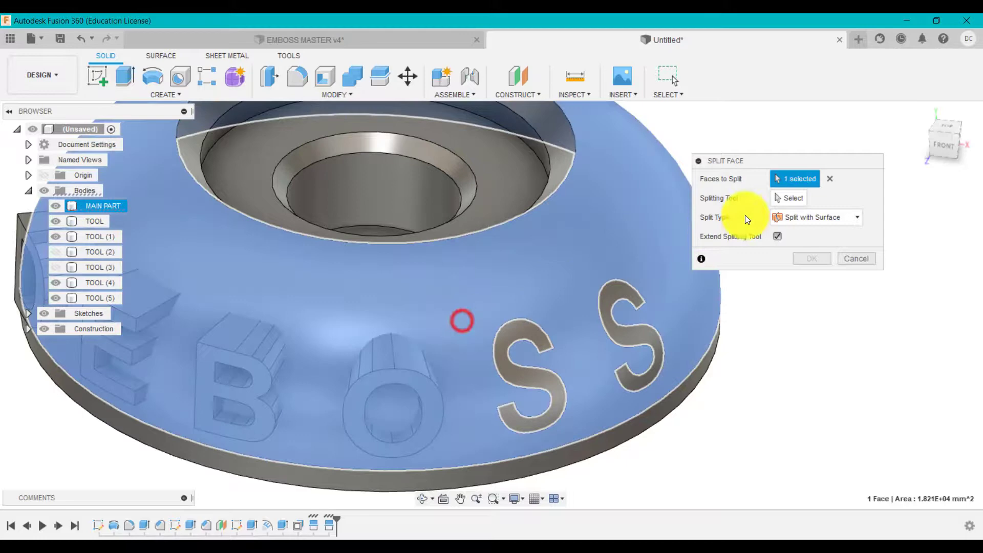
{"action": "left_click", "coordinate": [792, 197]}
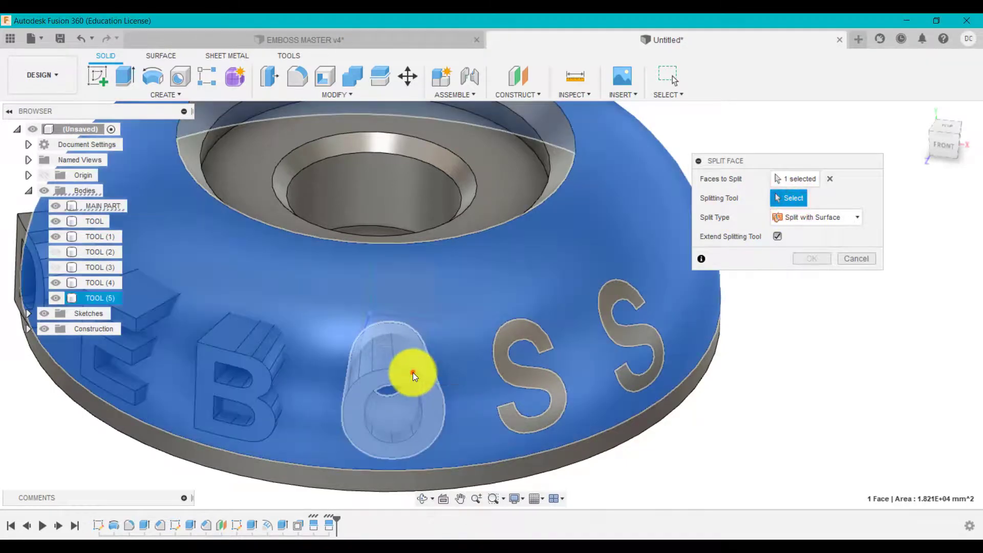
{"action": "left_click", "coordinate": [811, 258]}
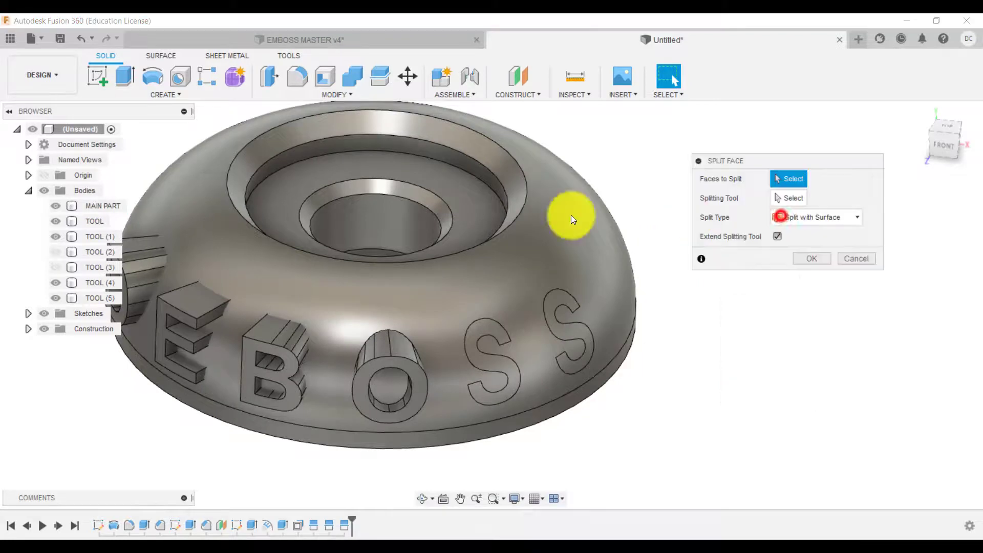
{"action": "left_click", "coordinate": [570, 216]}
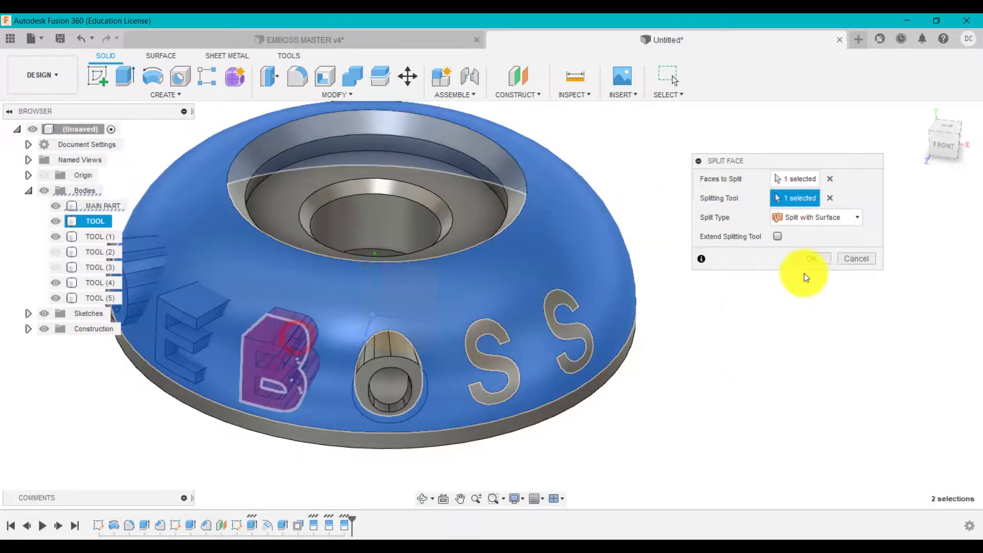
{"action": "left_click", "coordinate": [810, 258]}
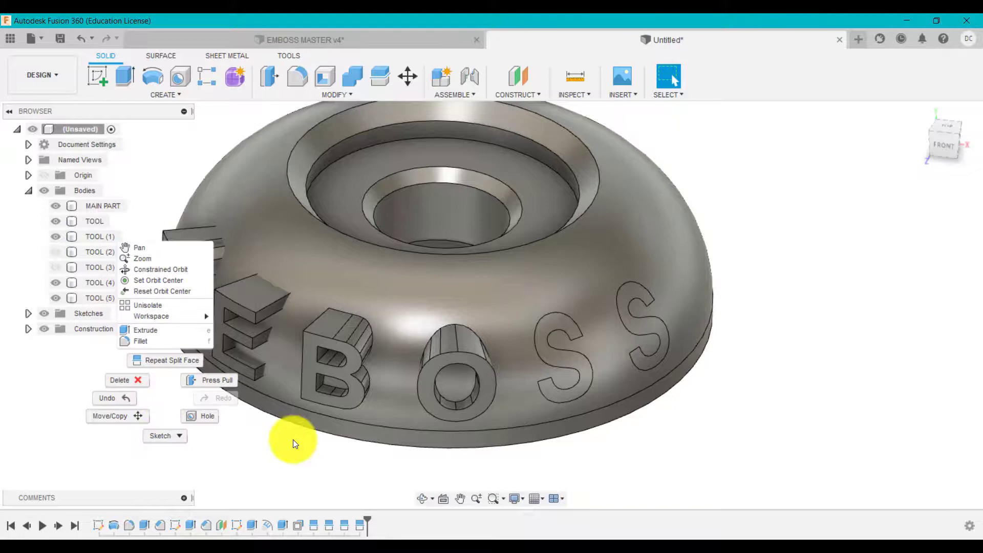
{"action": "left_click", "coordinate": [206, 415]}
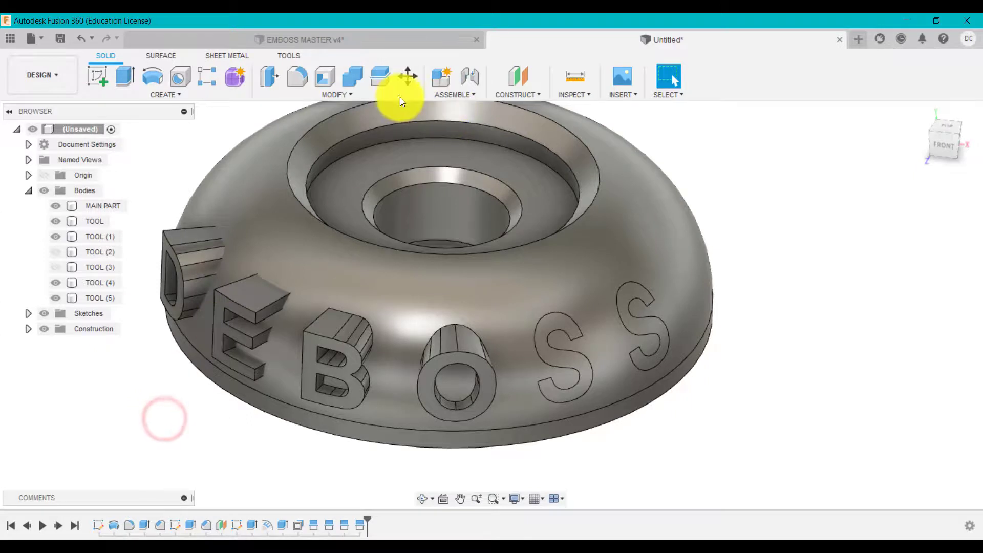
{"action": "left_click", "coordinate": [336, 95]}
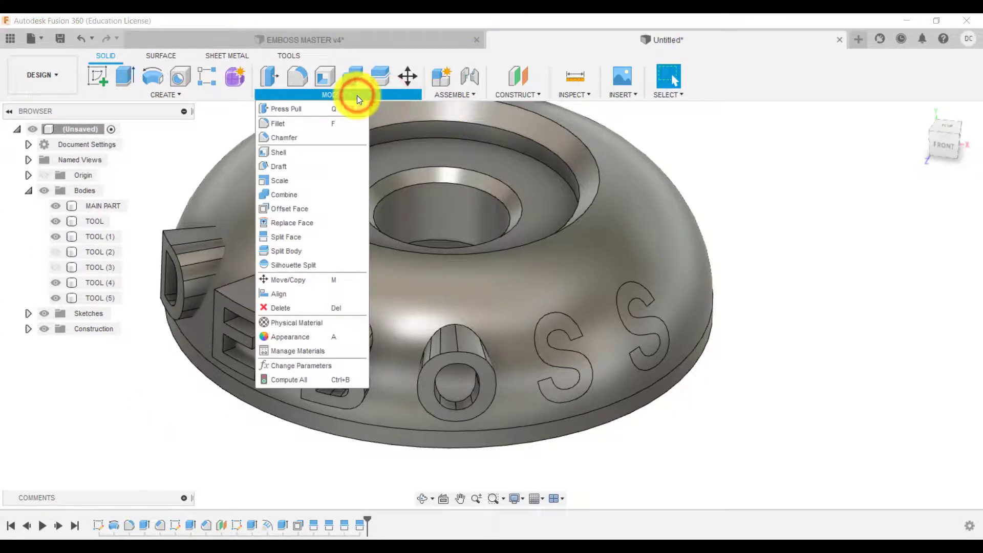
{"action": "mouse_move", "coordinate": [291, 222]}
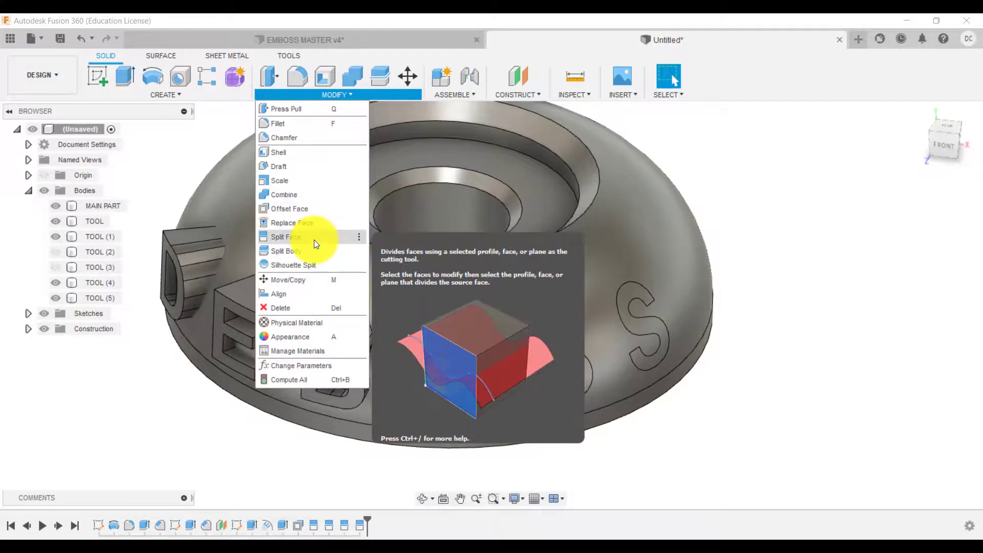
- Split the dome face using the D letter body as the splitting tool
{"action": "left_click", "coordinate": [283, 237]}
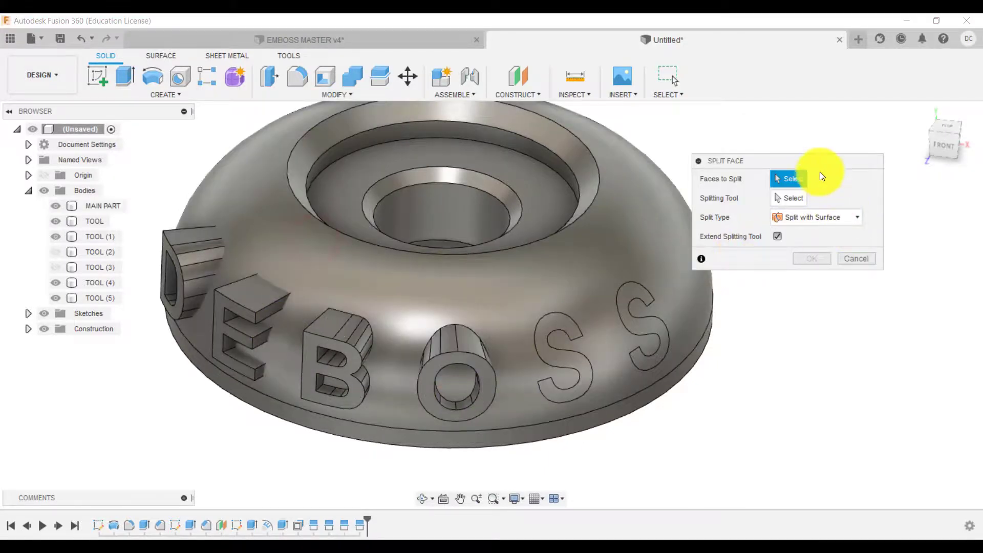
{"action": "left_click", "coordinate": [307, 260]}
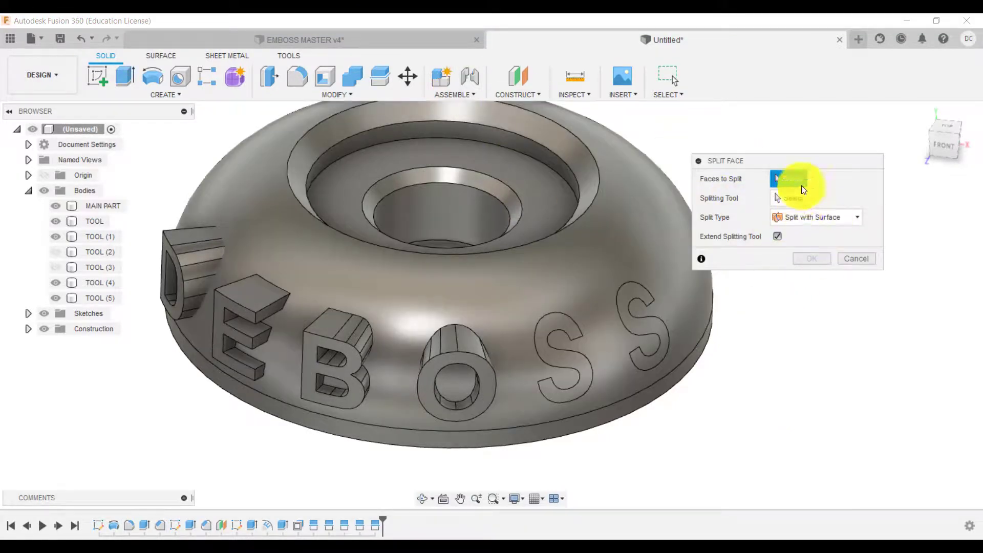
{"action": "left_click", "coordinate": [262, 221]}
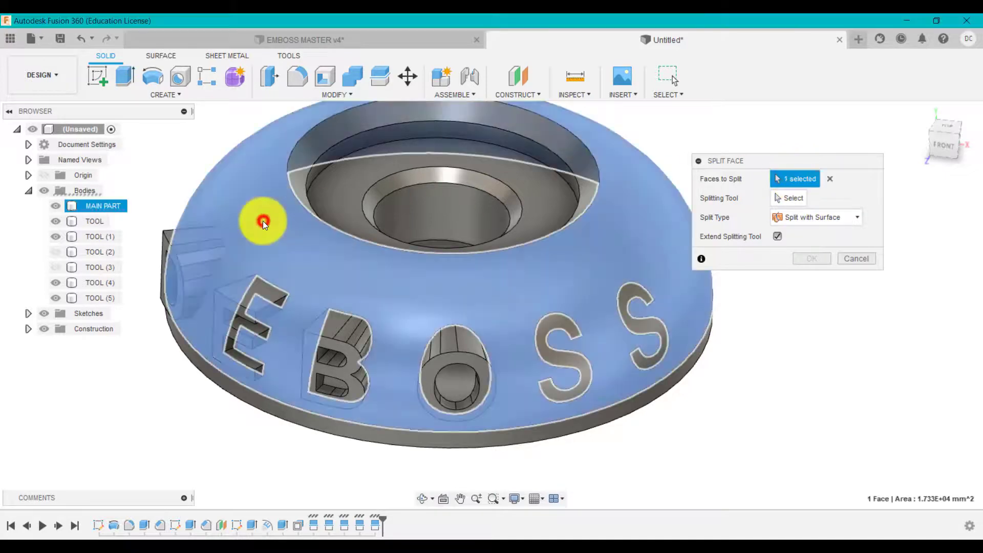
{"action": "left_click", "coordinate": [201, 257]}
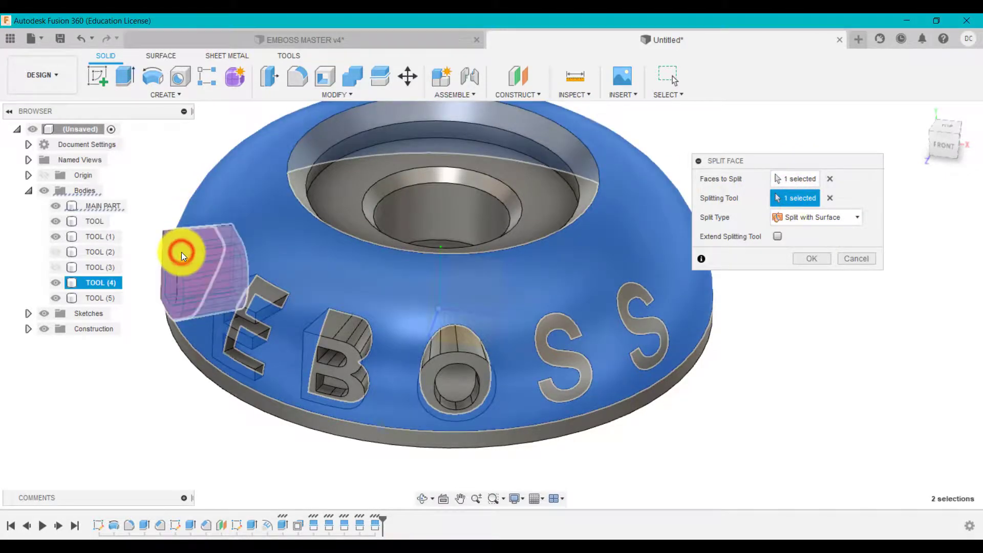
{"action": "left_click", "coordinate": [811, 258]}
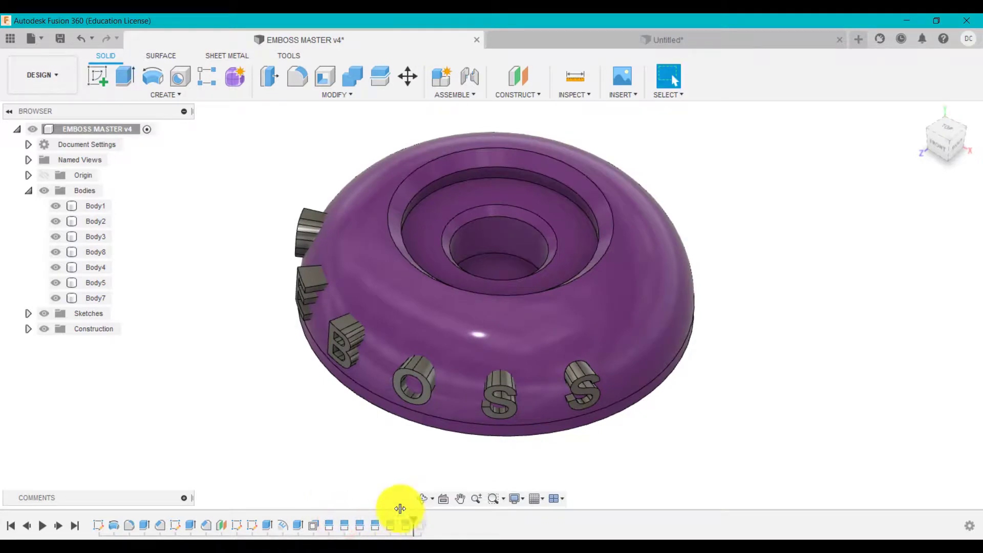
- Check the -2 mm distance of OffsetFaces2 in EMBOSS MASTER, then return to Untitled
{"action": "left_click", "coordinate": [56, 297]}
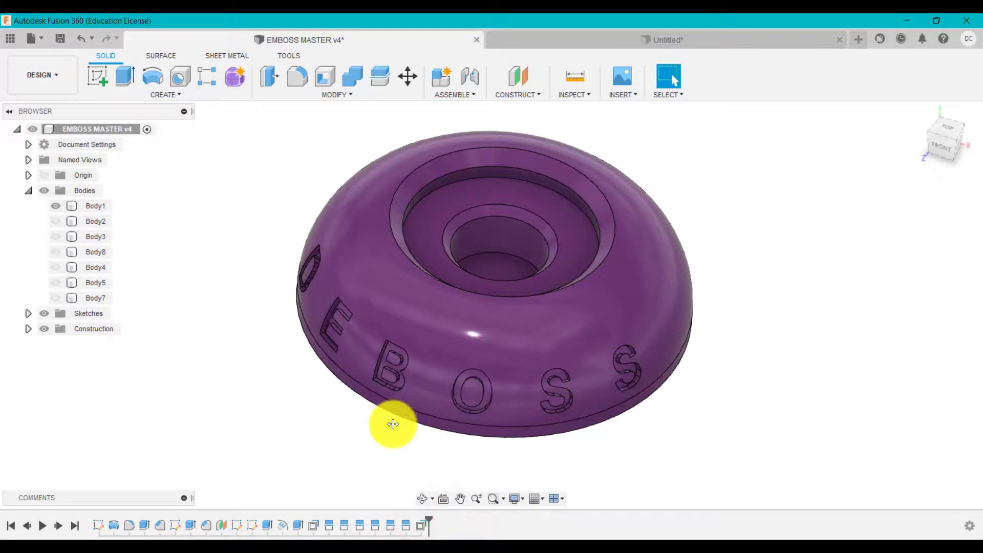
{"action": "right_click", "coordinate": [393, 424]}
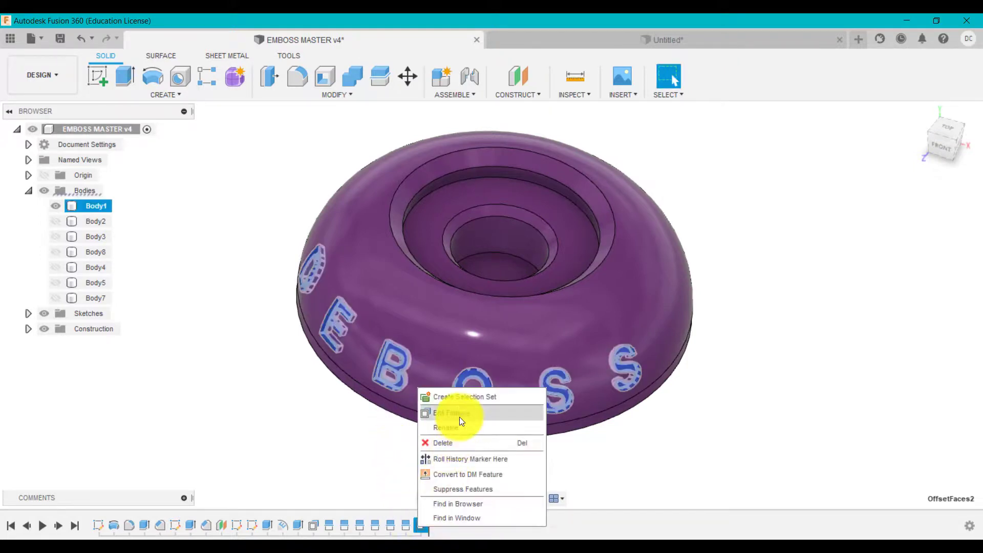
{"action": "left_click", "coordinate": [451, 413]}
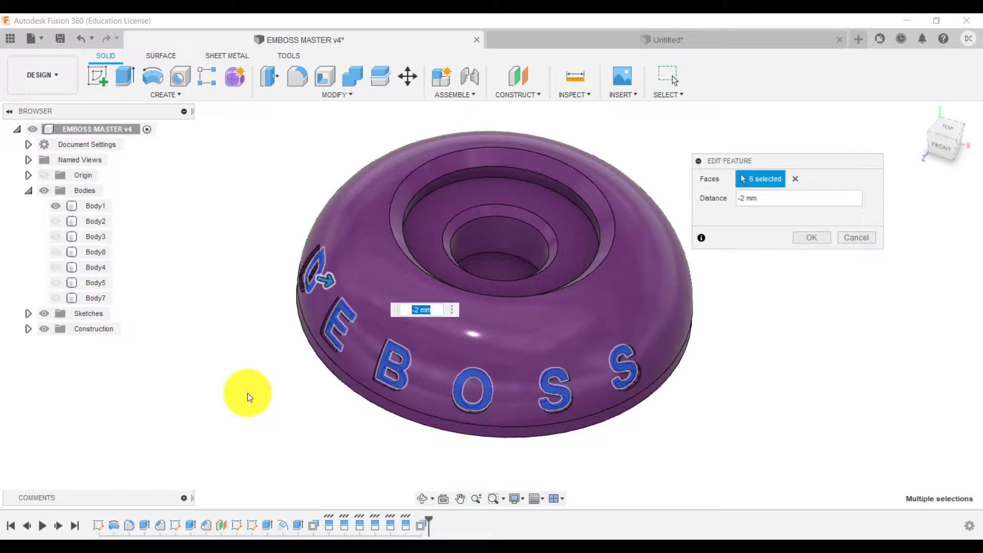
{"action": "left_click", "coordinate": [796, 198]}
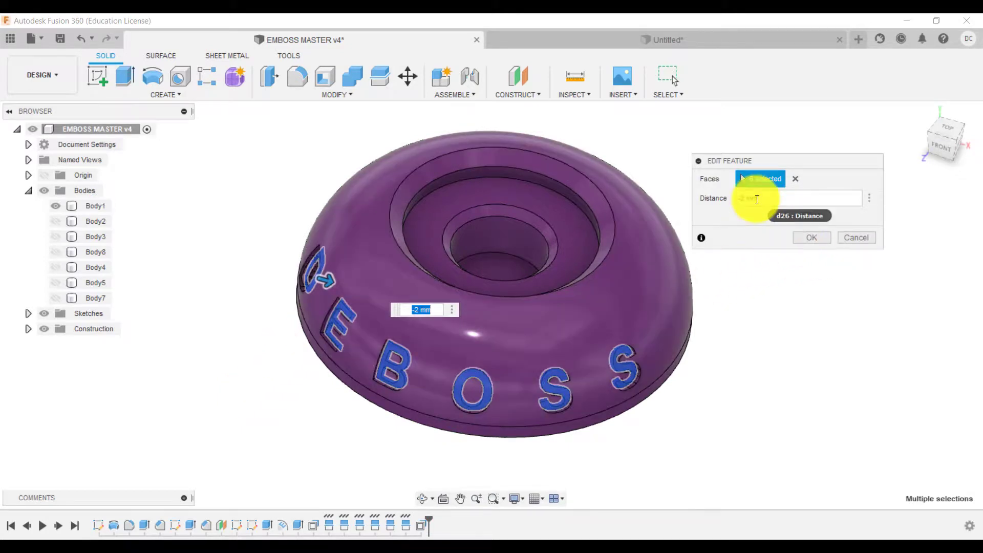
{"action": "left_click", "coordinate": [855, 237]}
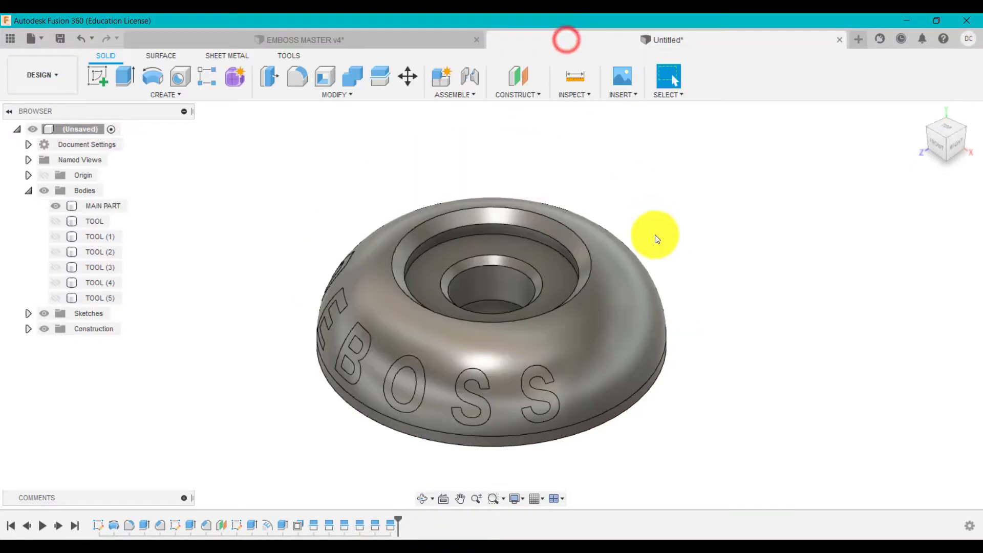
- Offset the DEBOSS letter faces by -2 mm with Offset Face
{"action": "left_click", "coordinate": [335, 95]}
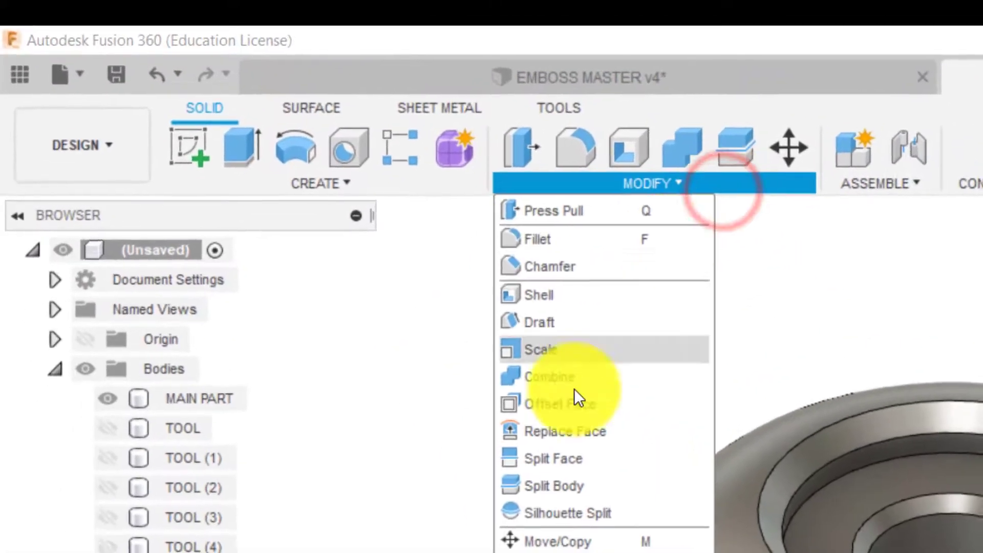
{"action": "left_click", "coordinate": [559, 404]}
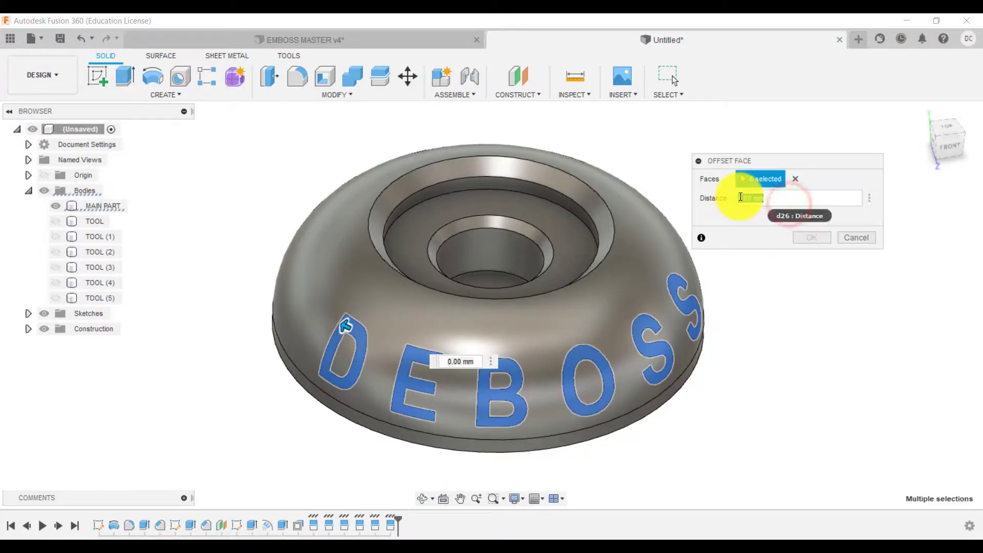
{"action": "type", "text": "-2 mm"}
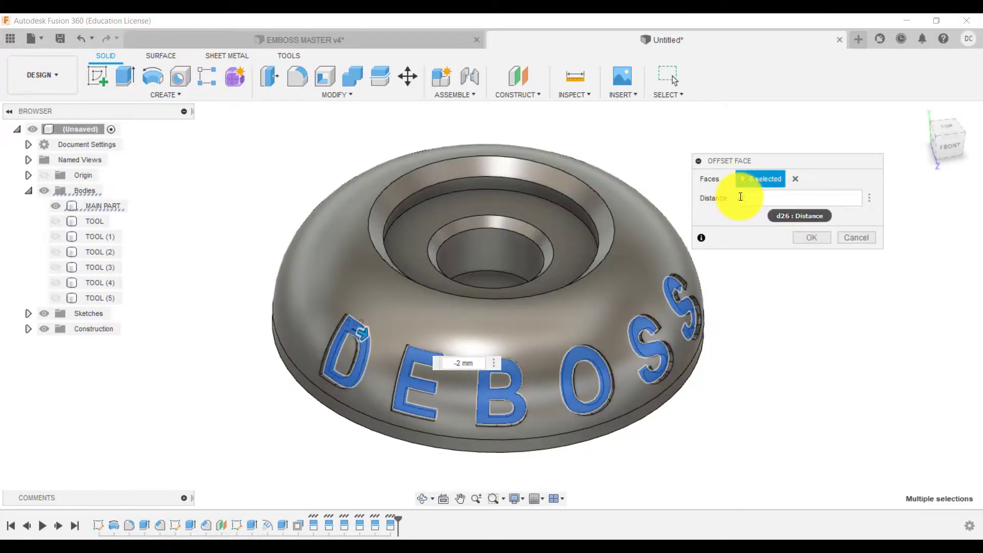
{"action": "left_click", "coordinate": [810, 237]}
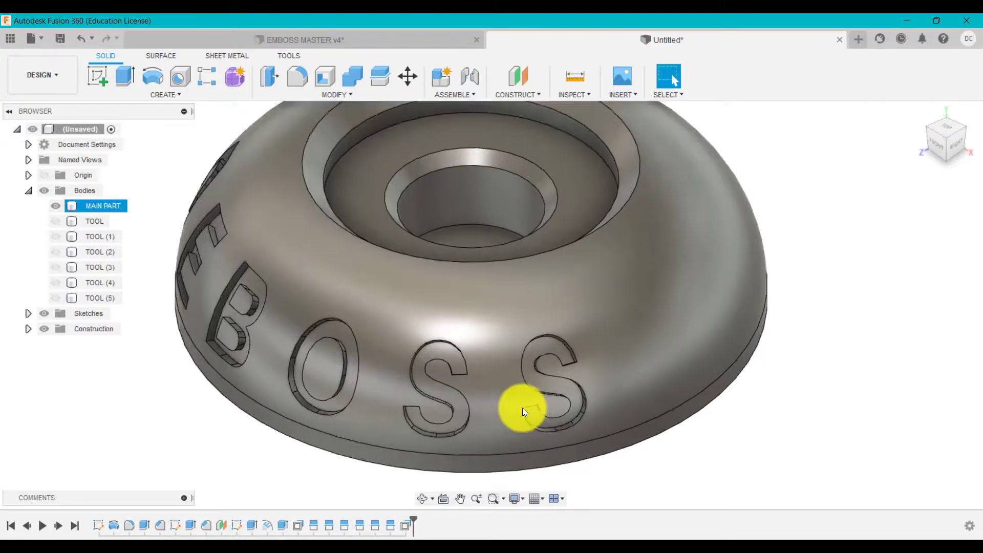
{"action": "scroll", "scroll_direction": "up", "scroll_amount": 3}
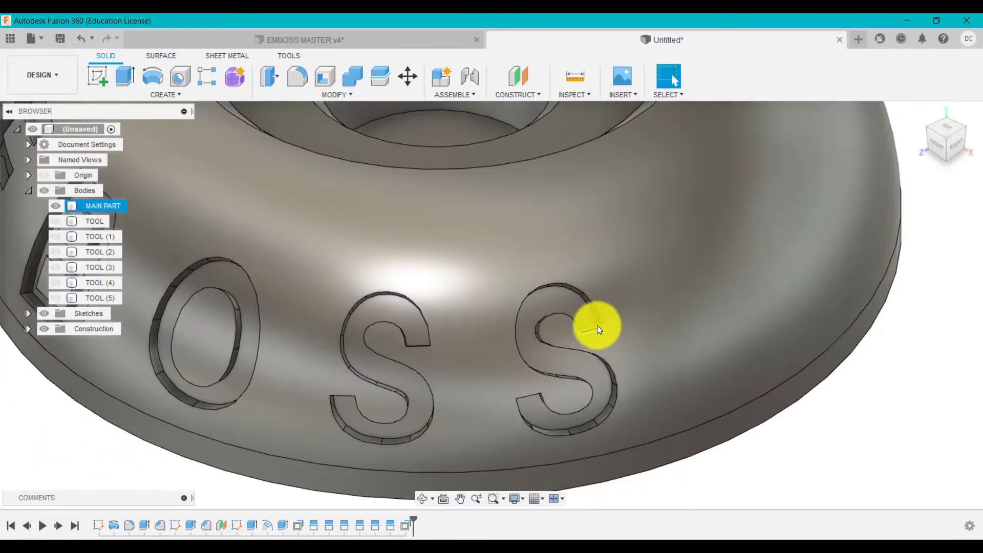
{"action": "left_click_drag", "start_coordinate": [596, 326], "coordinate": [665, 295]}
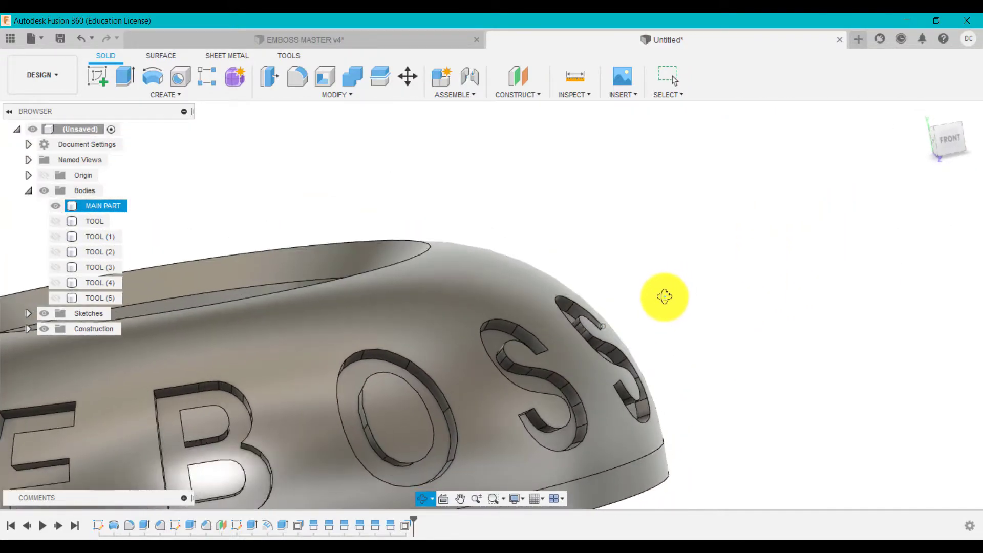
{"action": "left_click_drag", "start_coordinate": [664, 296], "coordinate": [511, 293]}
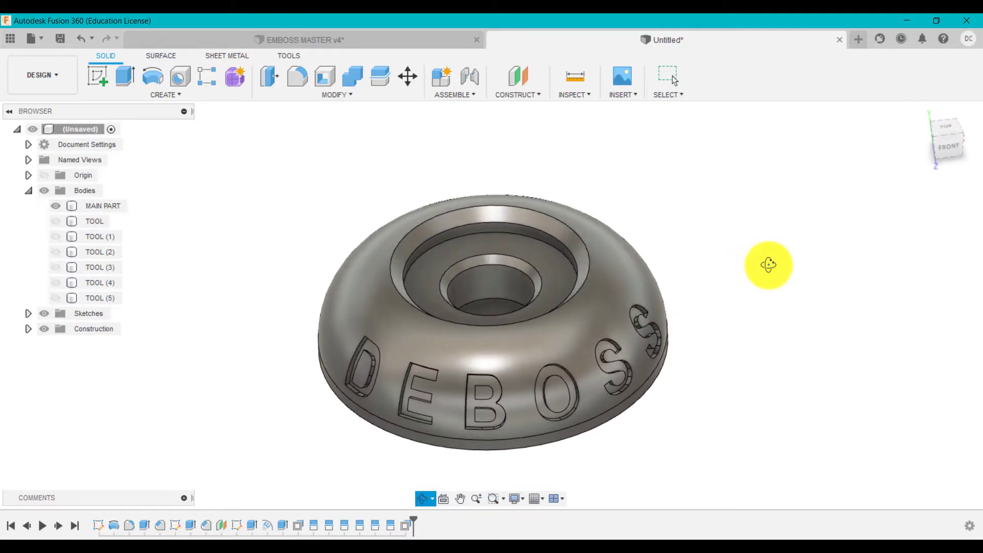
{"action": "left_click", "coordinate": [667, 75]}
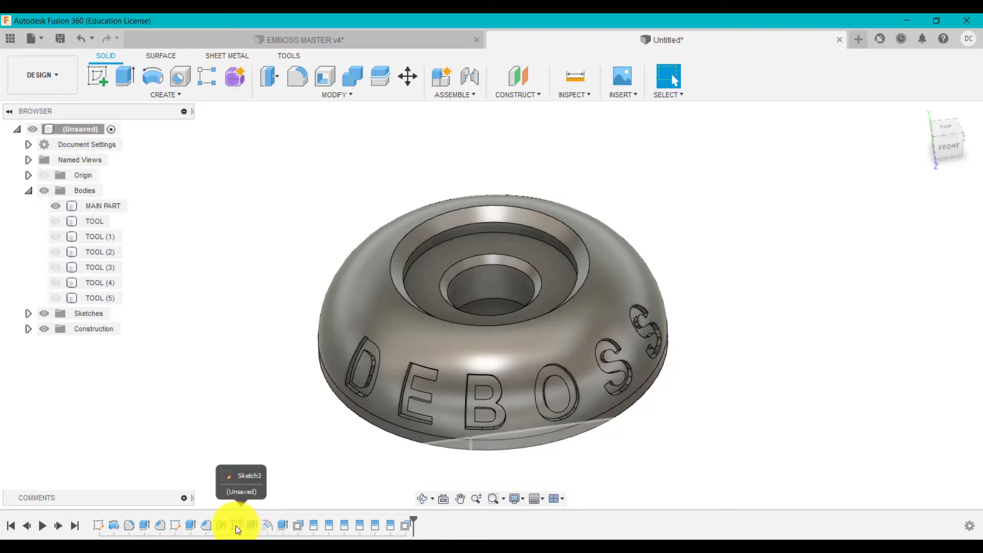
{"action": "mouse_move", "coordinate": [276, 422]}
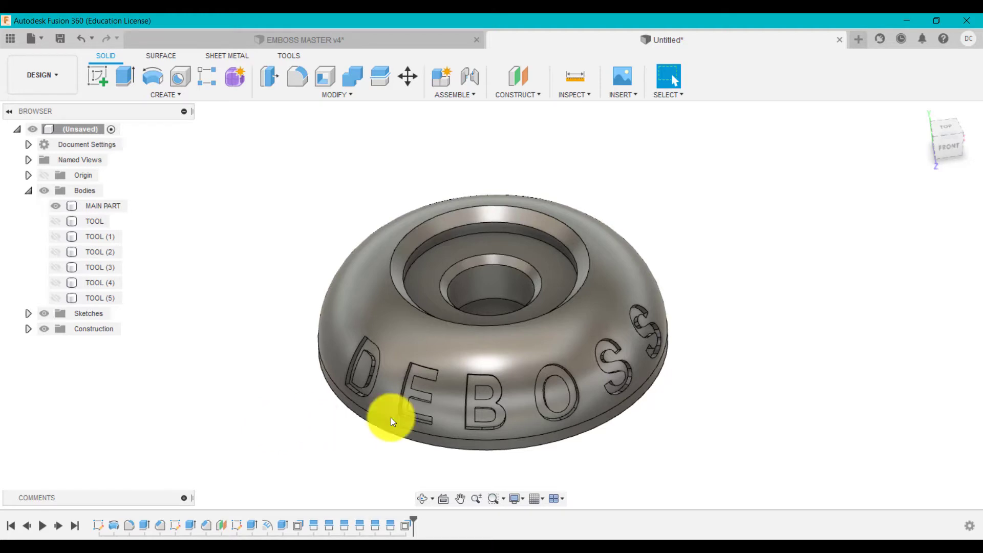
{"action": "mouse_move", "coordinate": [198, 432]}
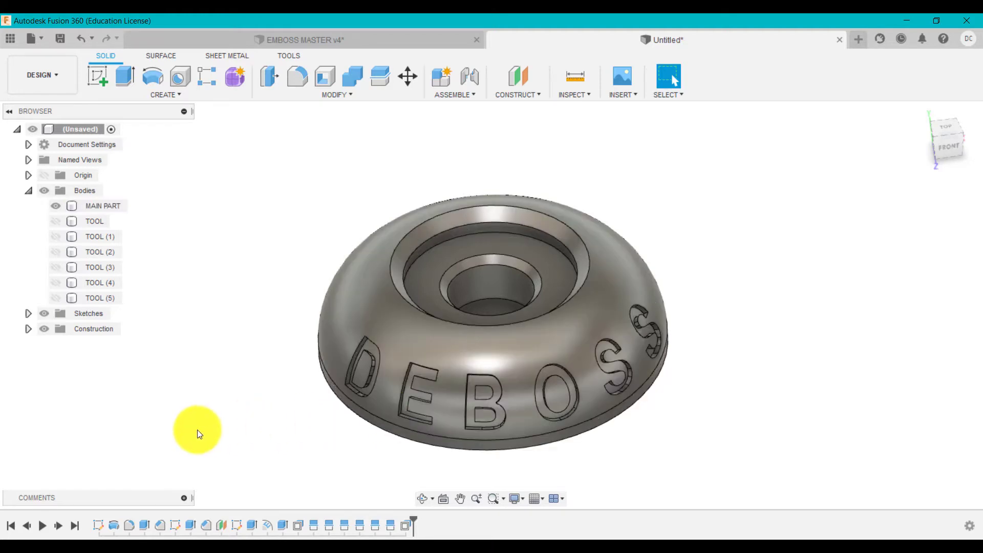